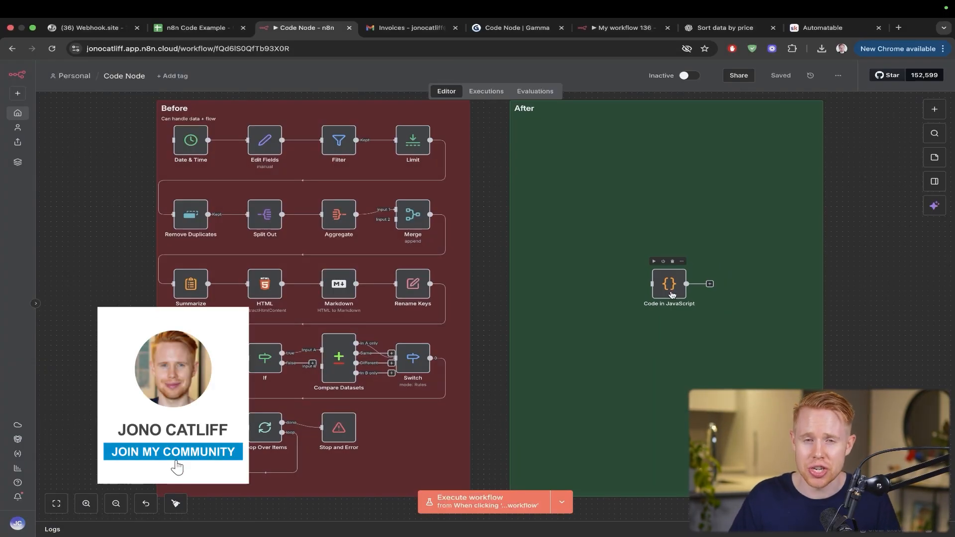
- Show the 'Why Not Just Use An AI agent?' slide in Gamma and return to the n8n canvas
left_click(172, 452)
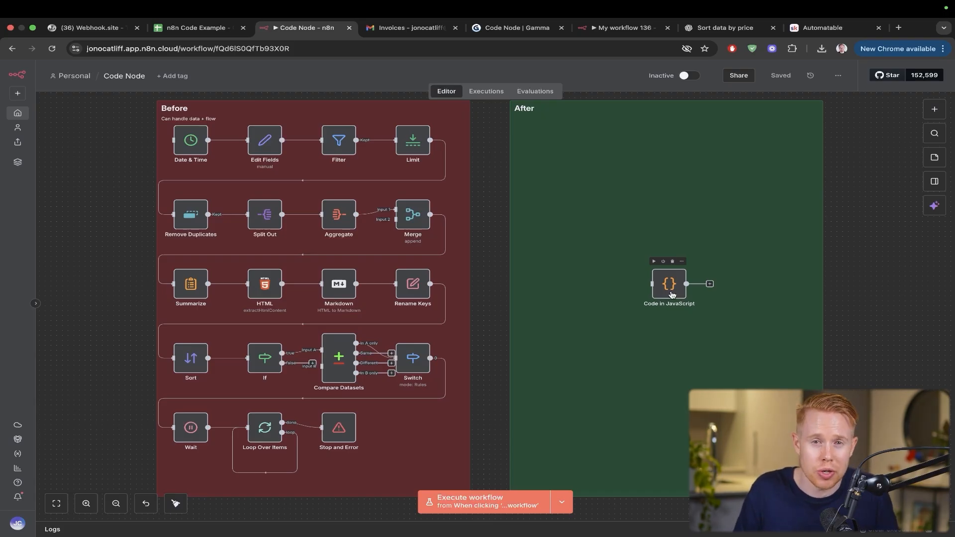
mouse_move(657, 255)
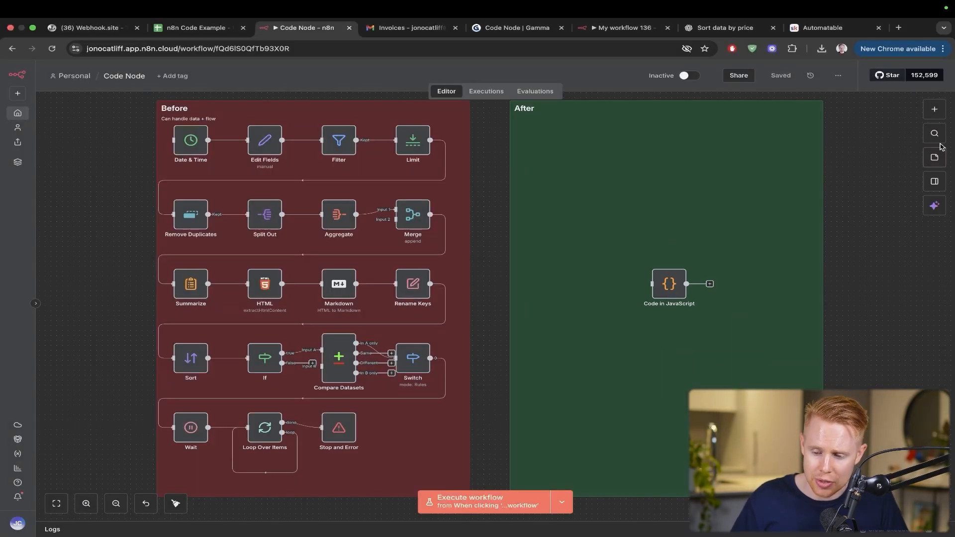
left_click(709, 283)
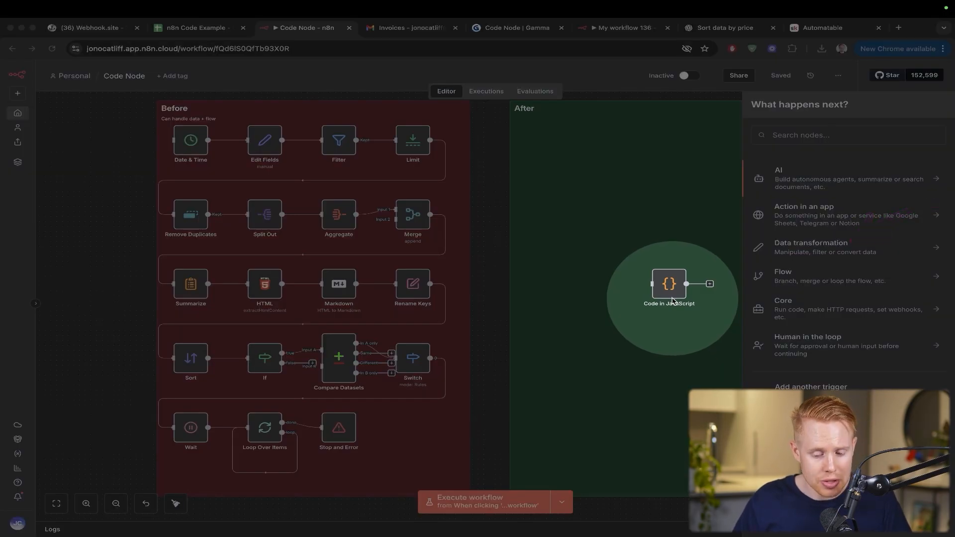
mouse_move(801, 256)
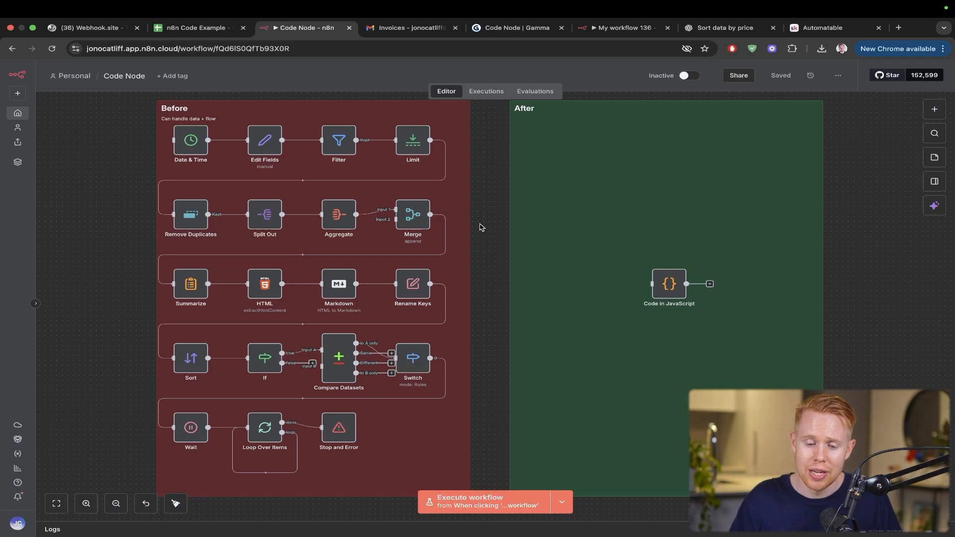
left_click(514, 28)
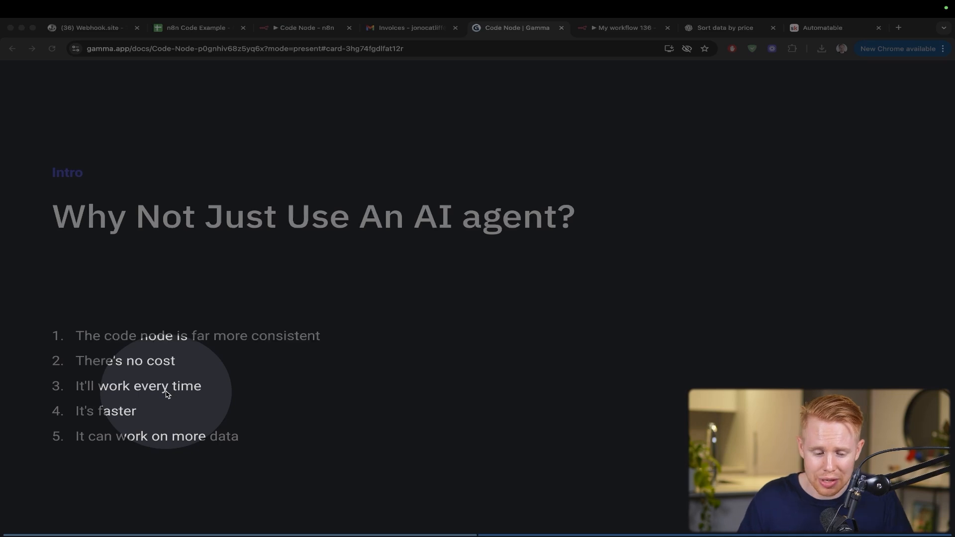
mouse_move(153, 402)
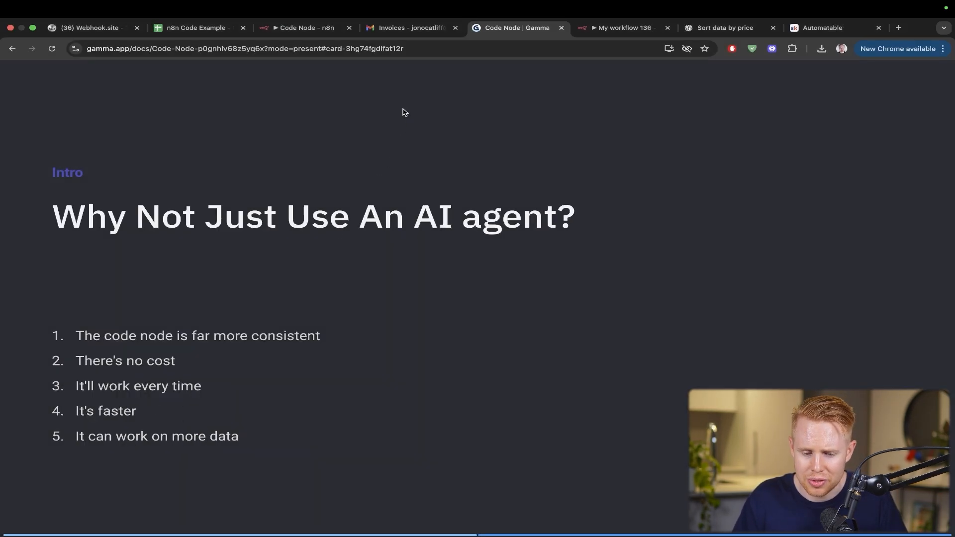
left_click(303, 27)
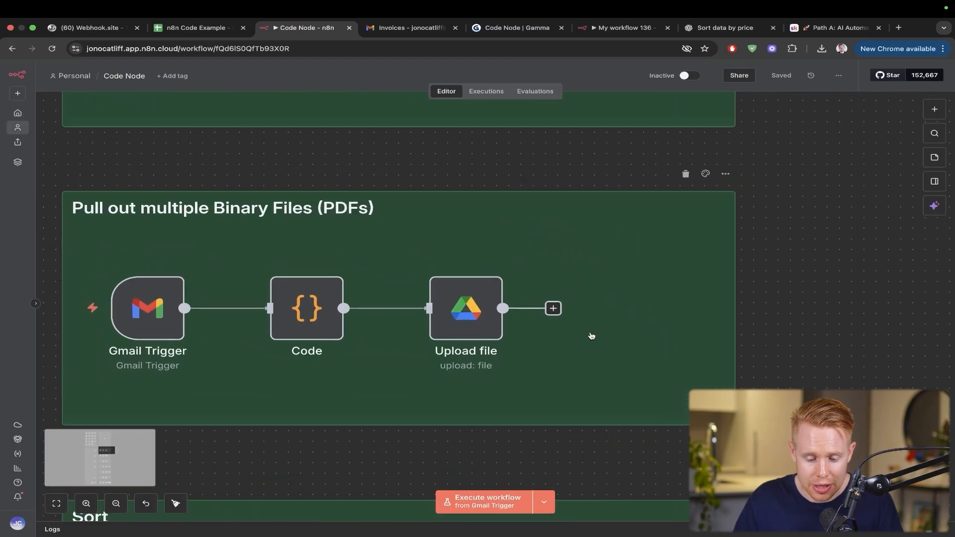
- Preview the invoice email's first PDF attachment in Gmail and return to the PDF workflow
left_click(411, 28)
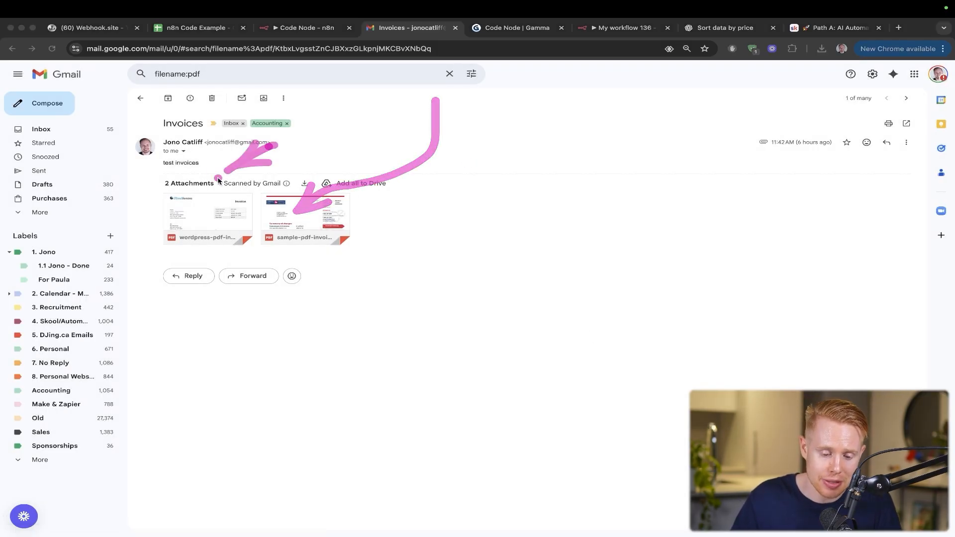
left_click(208, 219)
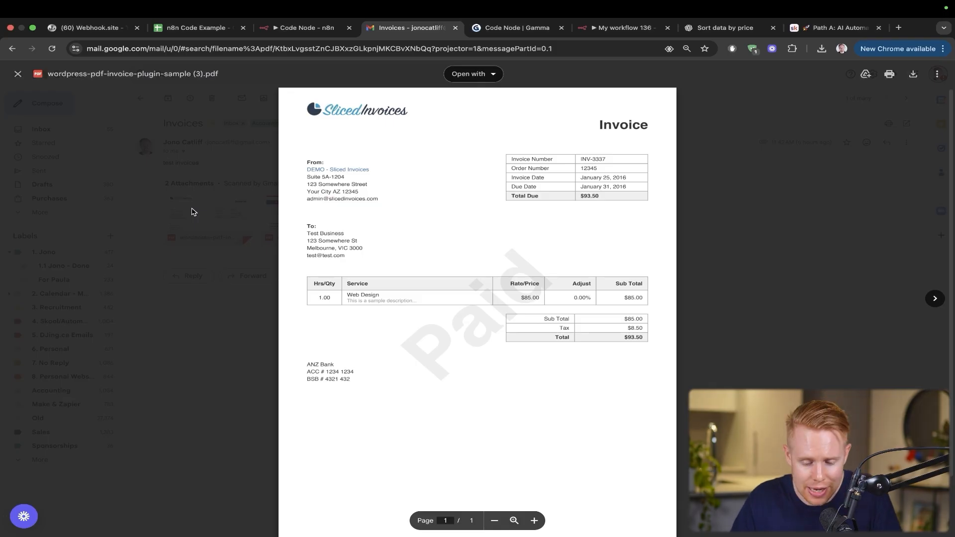
left_click(304, 28)
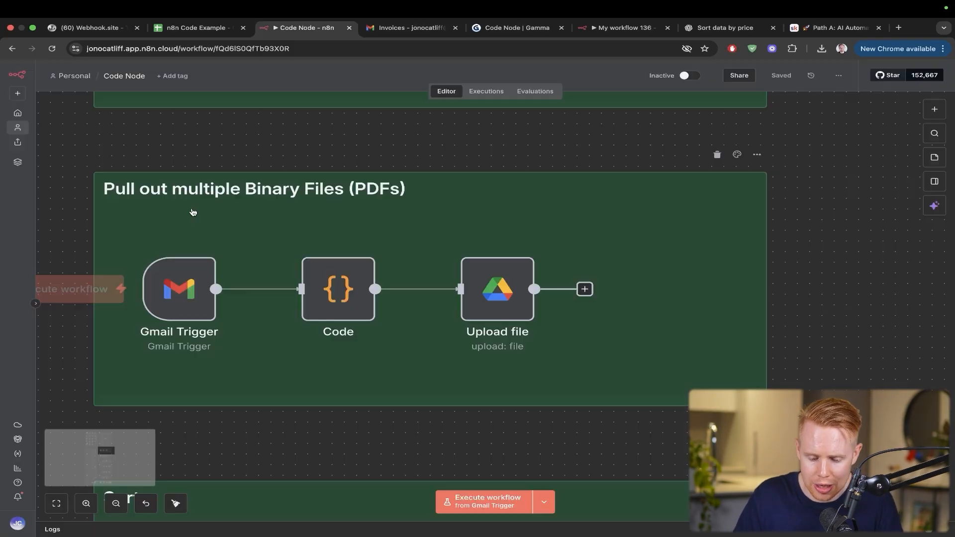
- Run the workflow from the Gmail Trigger so one email becomes two uploaded files
left_click(545, 501)
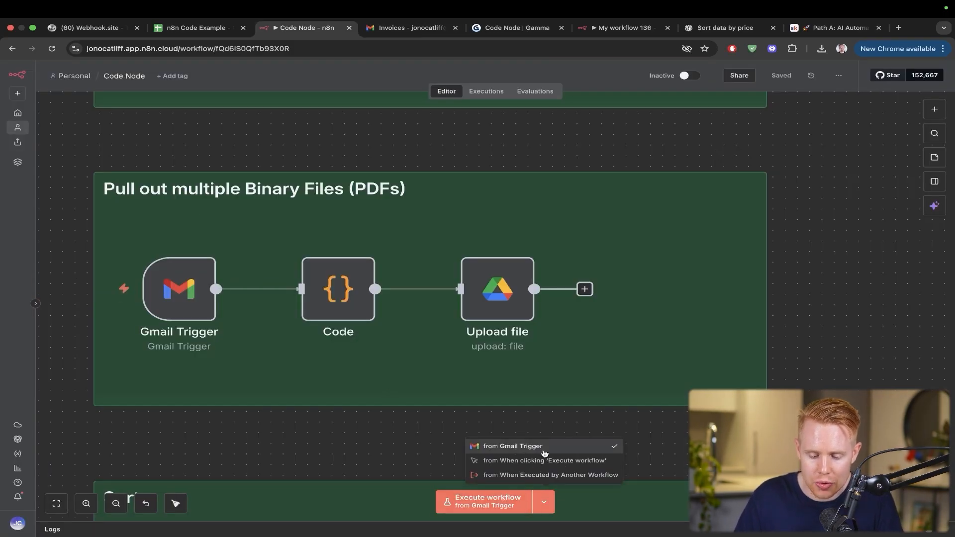
left_click(511, 446)
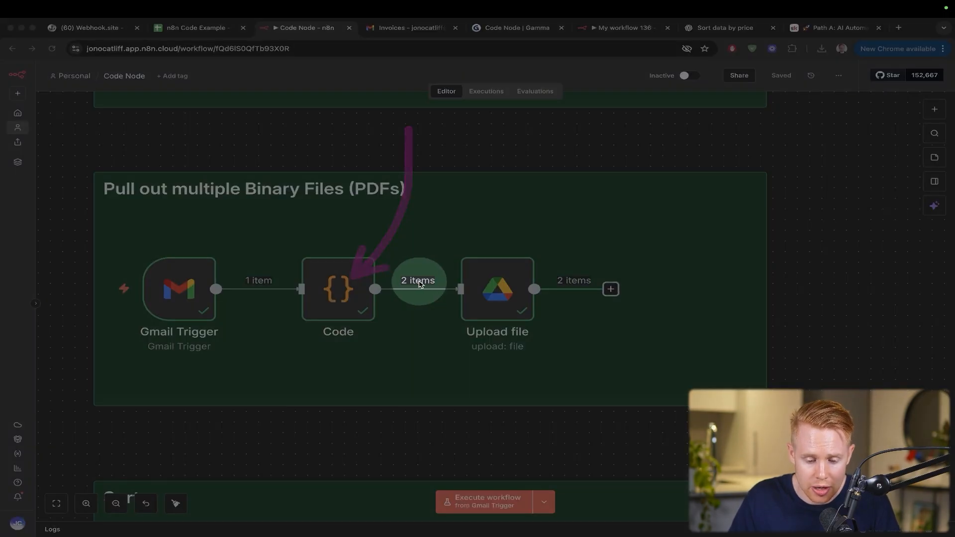
double_click(337, 289)
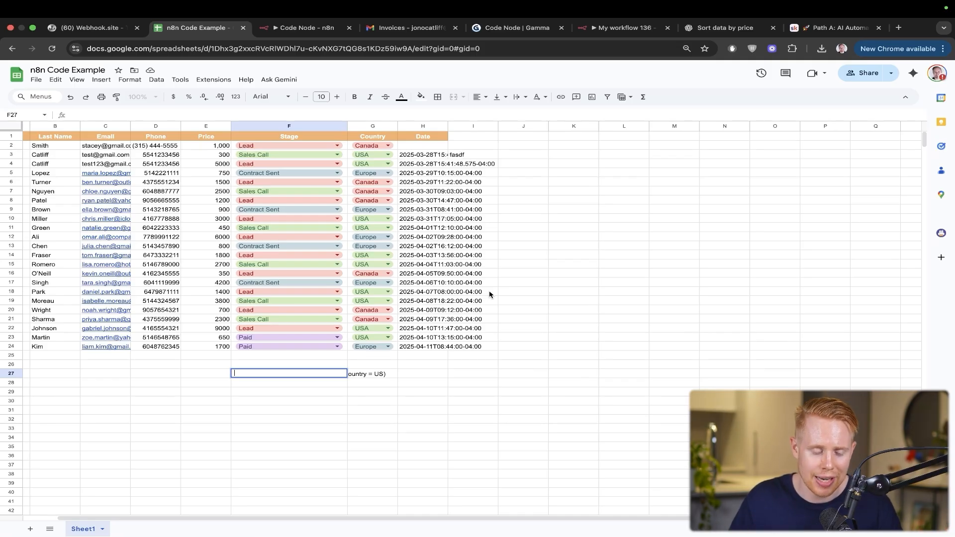
- Execute the Sort workflow, compare with the sales spreadsheet and review the Sort1 node
left_click(298, 28)
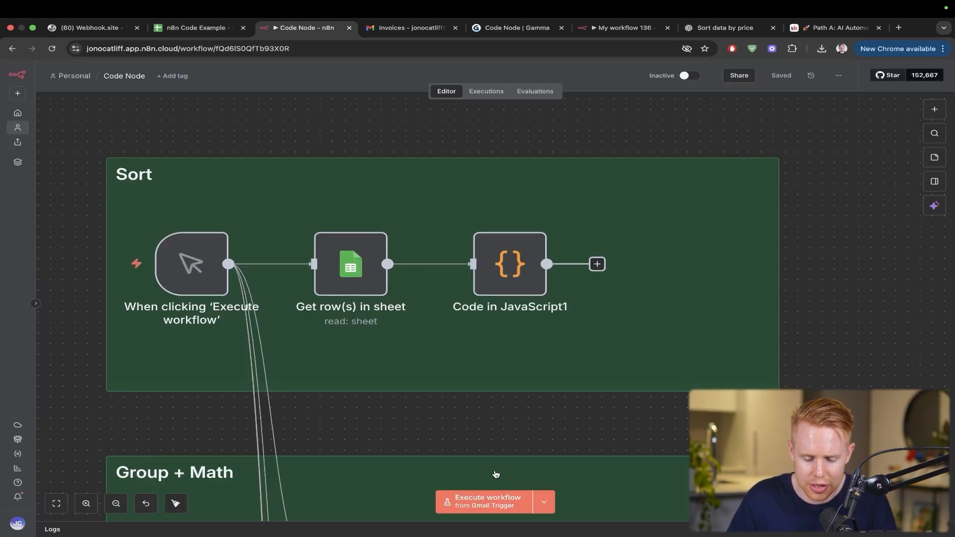
left_click(486, 502)
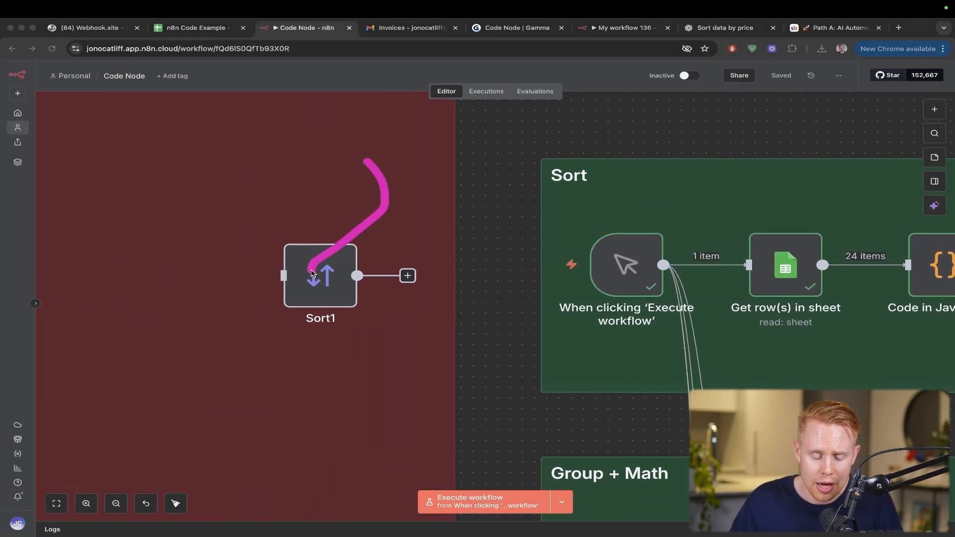
left_click(192, 27)
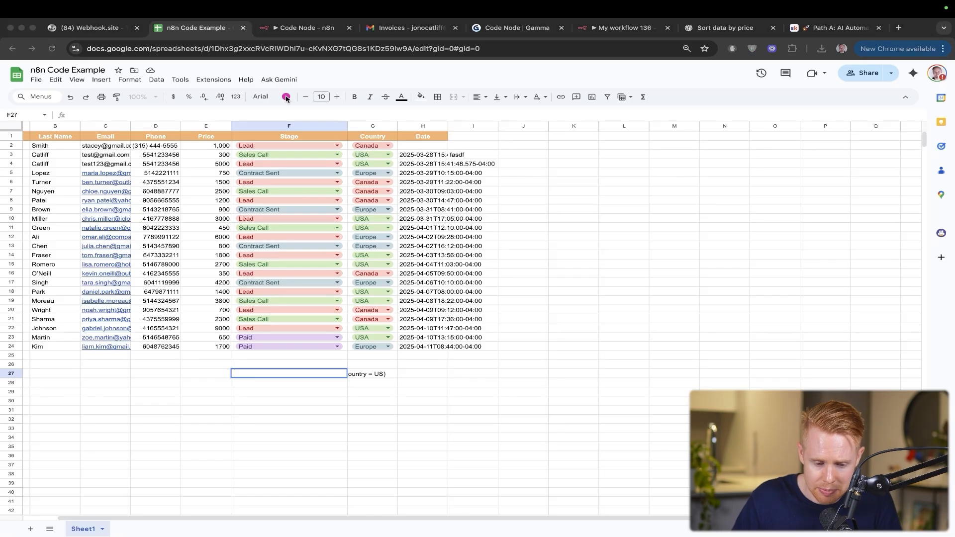
left_click(305, 28)
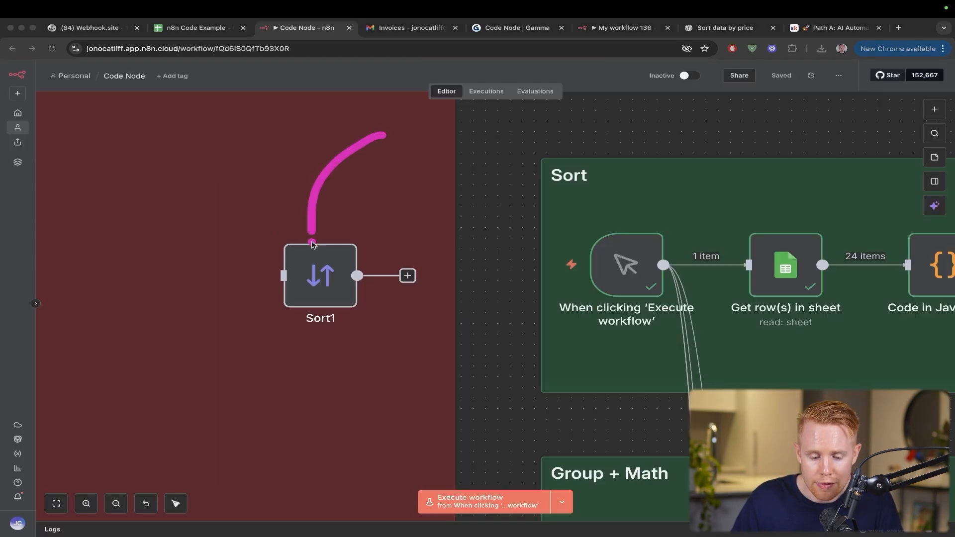
double_click(320, 276)
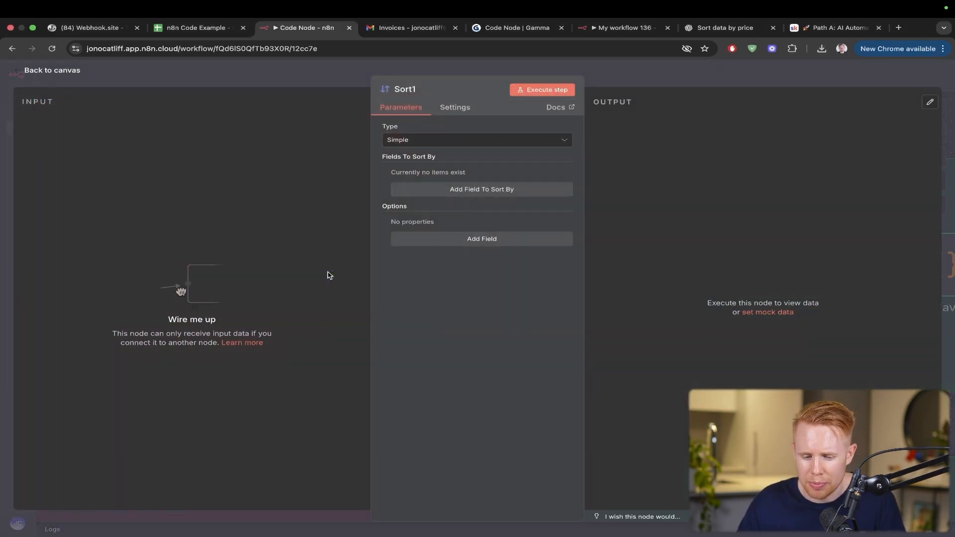
left_click(476, 139)
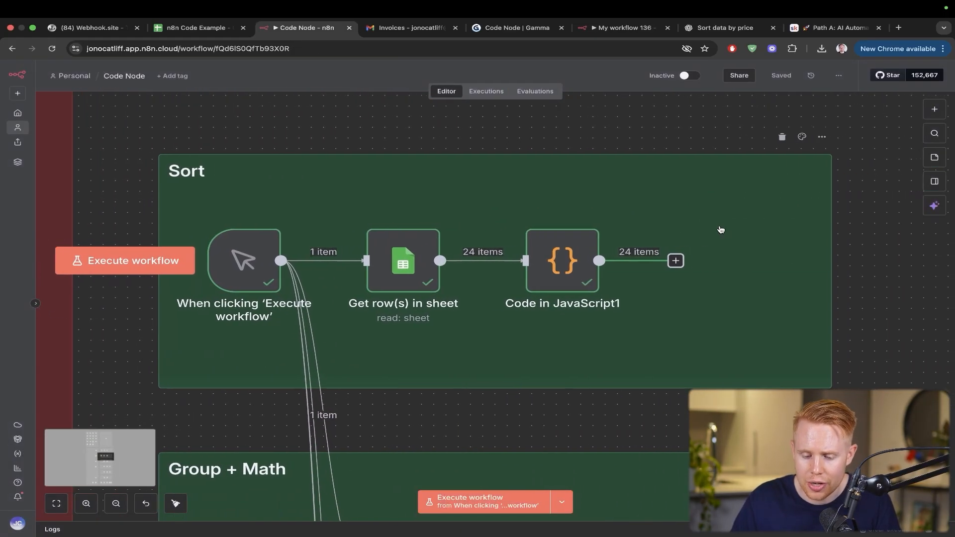
- Inspect the Sort workflow's Code node output as JSON, checking the 24 rows are ordered by price
double_click(562, 260)
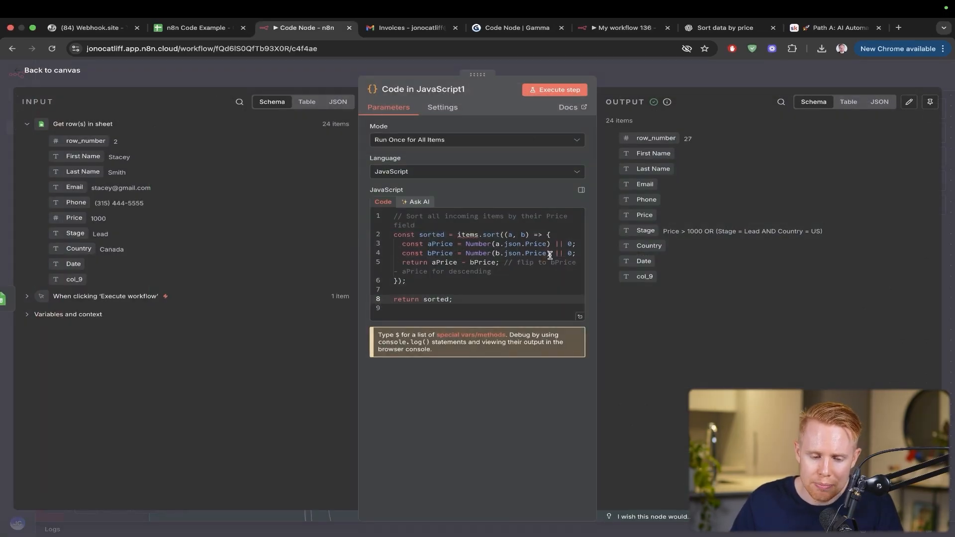
left_click(195, 28)
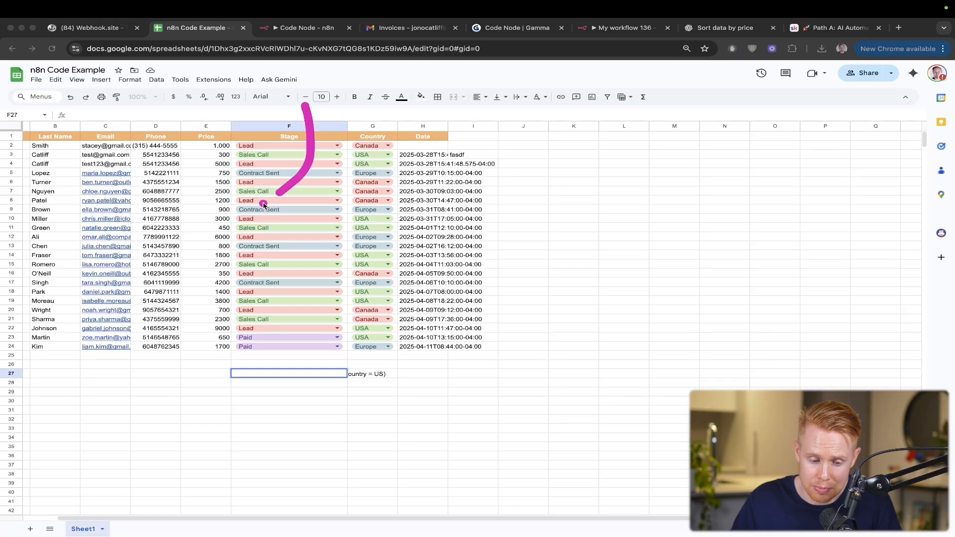
left_click(297, 28)
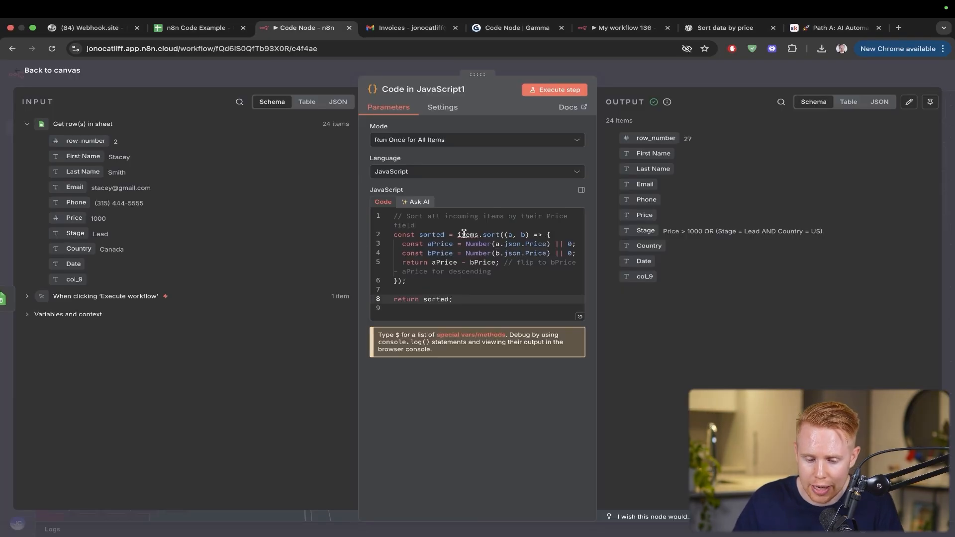
left_click(878, 102)
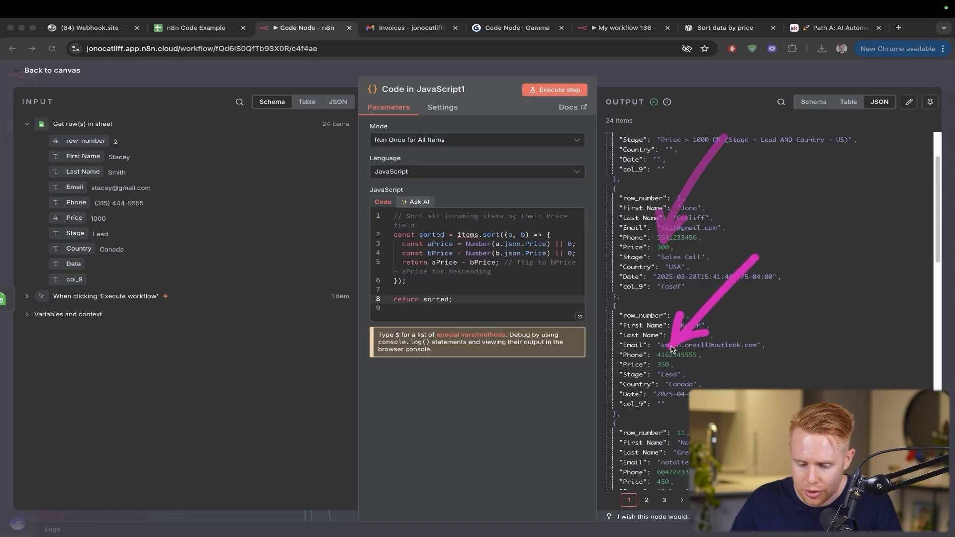
scroll("down", 3)
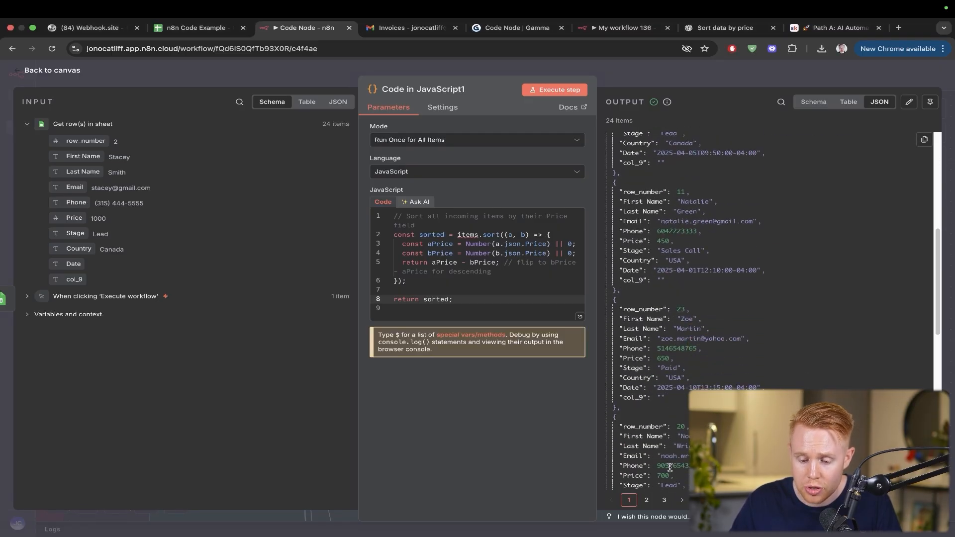
scroll("down", 3)
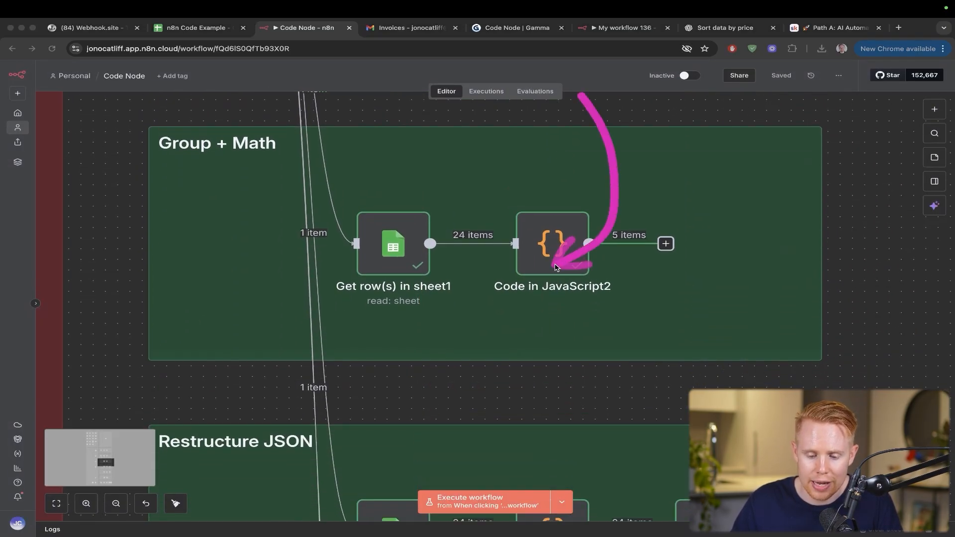
left_click(194, 27)
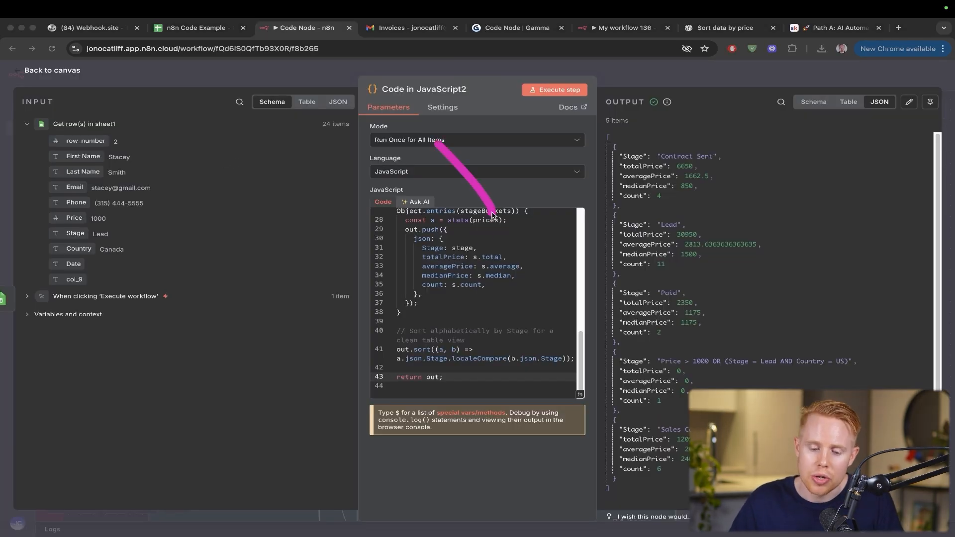
left_click(192, 27)
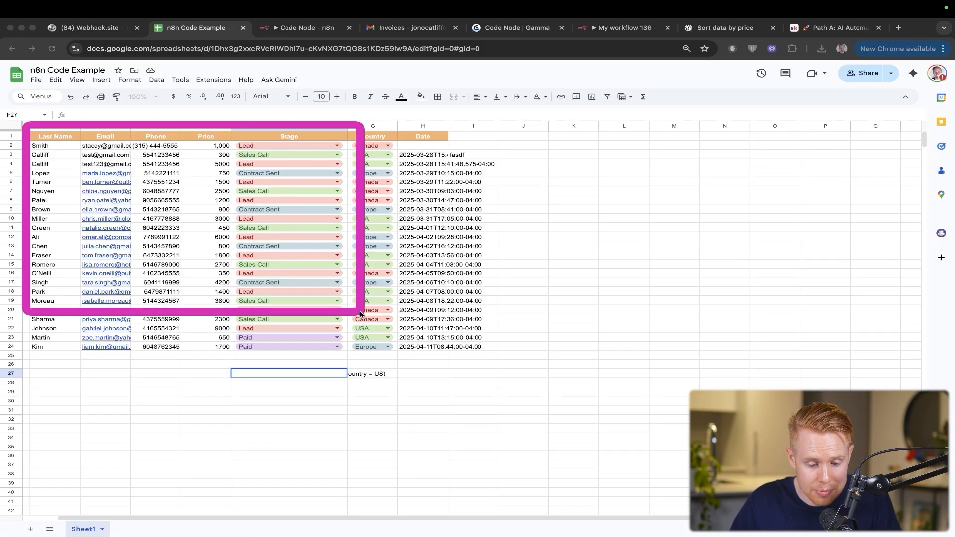
left_click(303, 28)
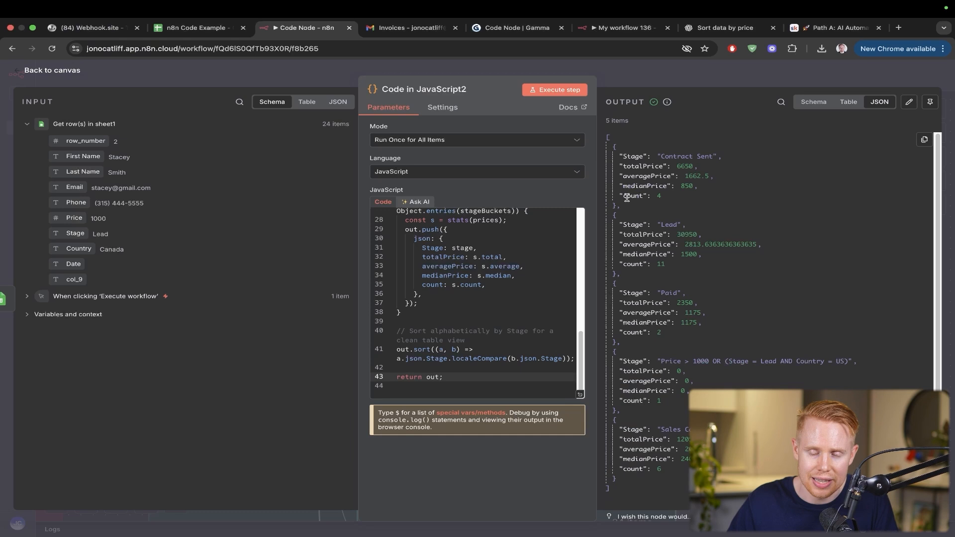
left_click(51, 69)
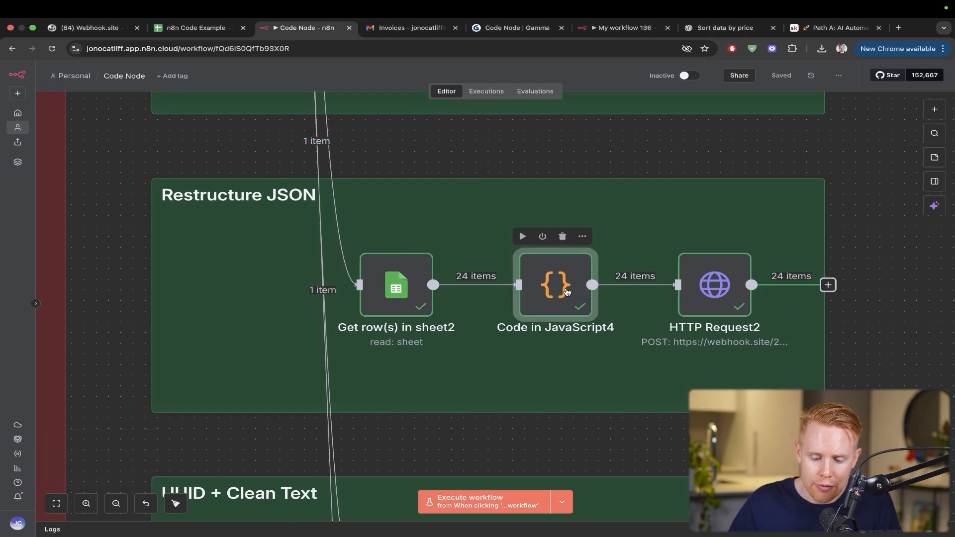
double_click(555, 285)
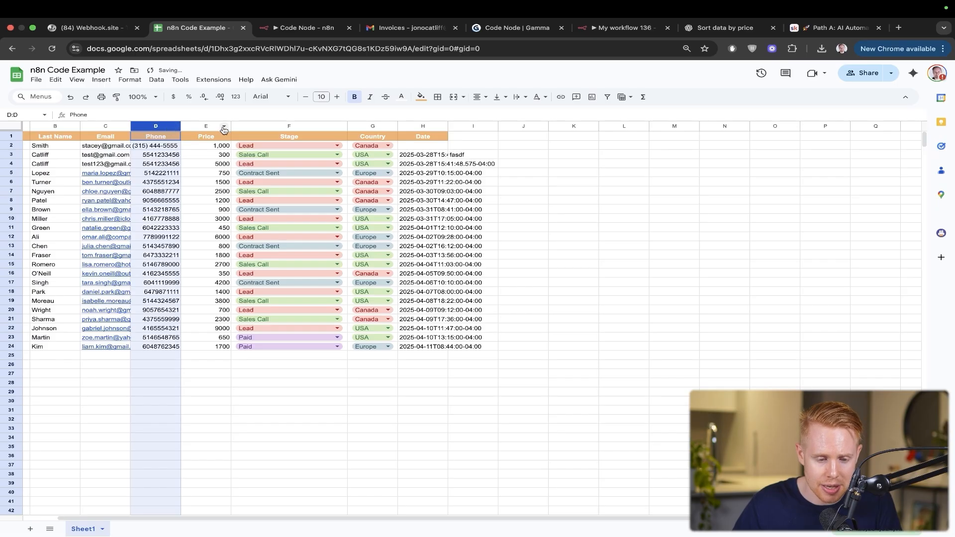
left_click(302, 28)
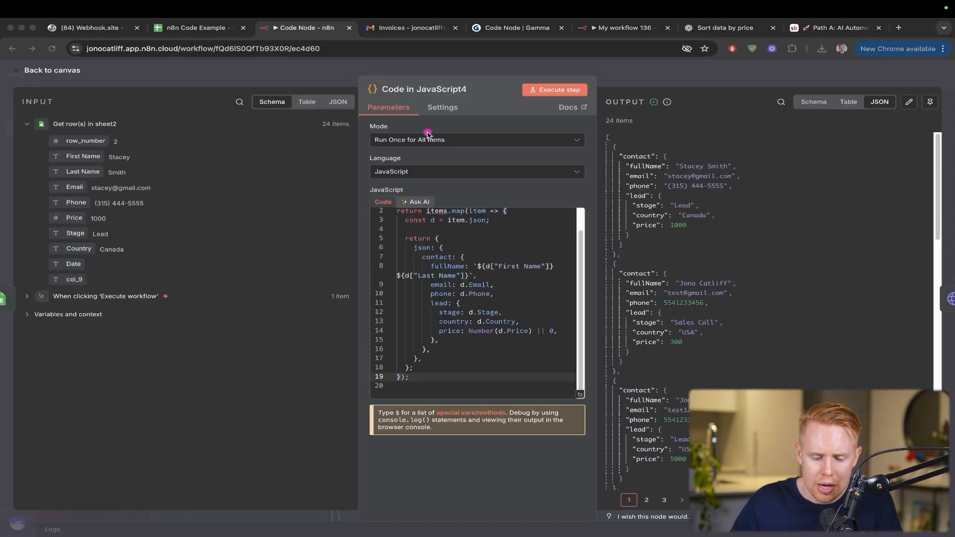
left_click(52, 70)
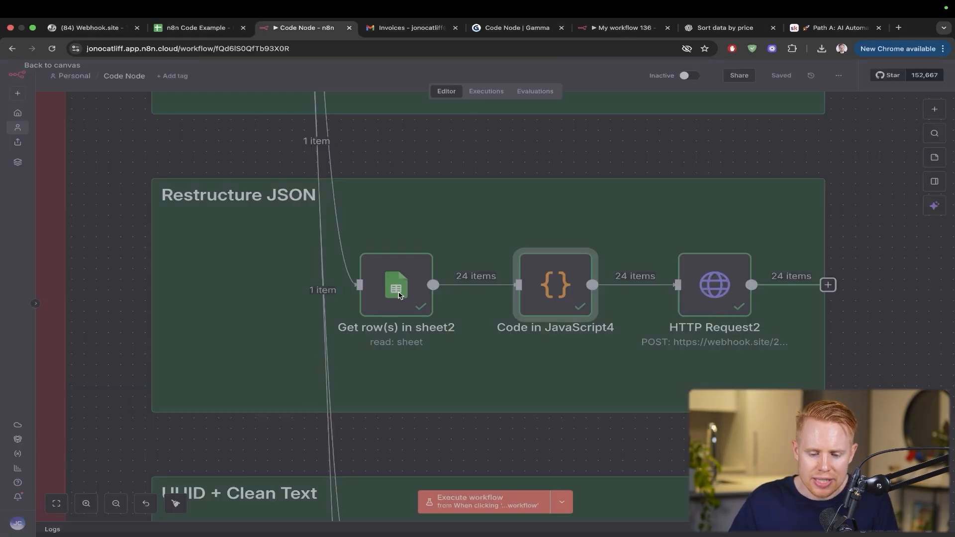
mouse_move(701, 278)
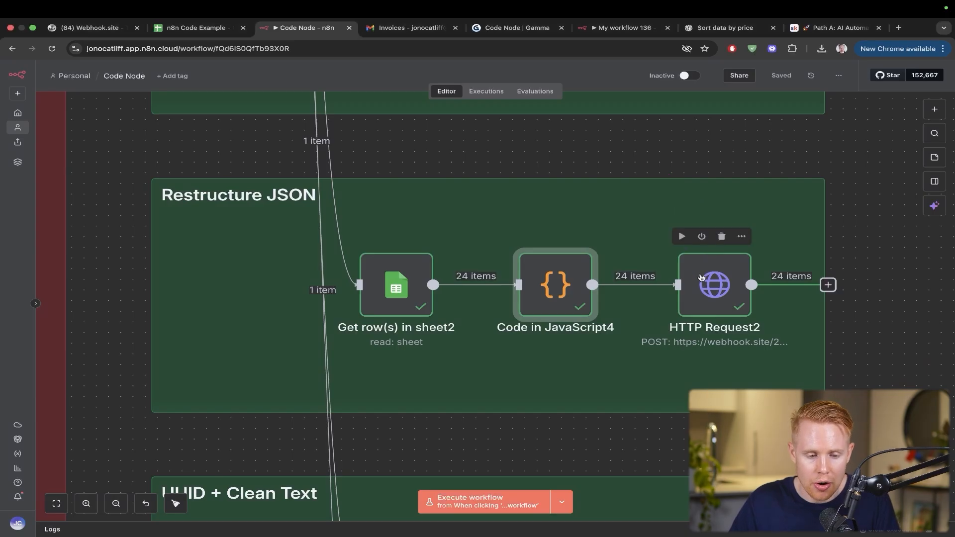
left_click(92, 28)
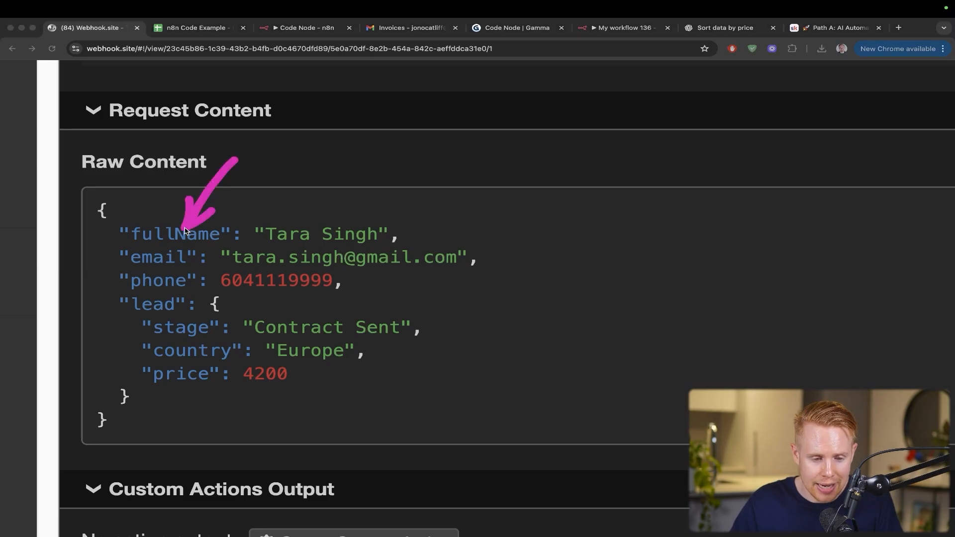
left_click(302, 27)
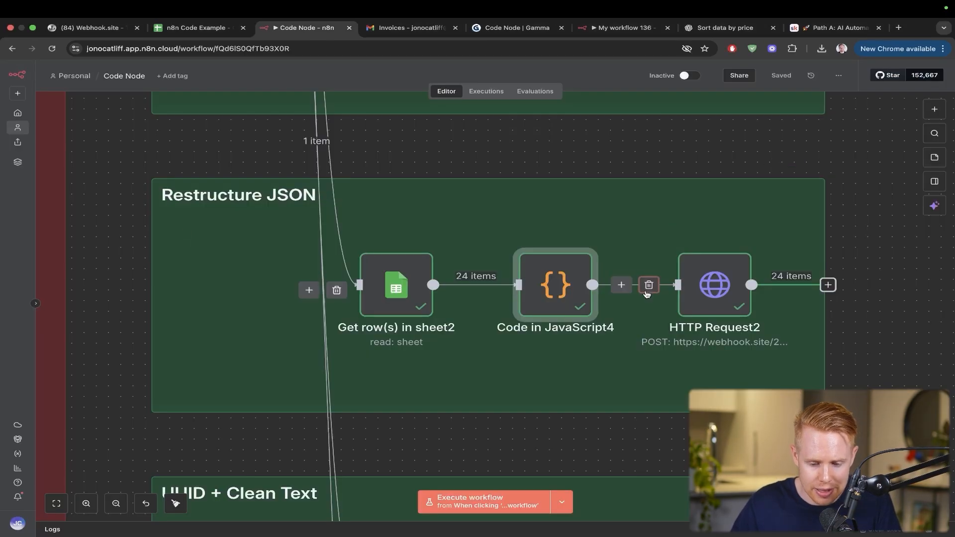
double_click(554, 285)
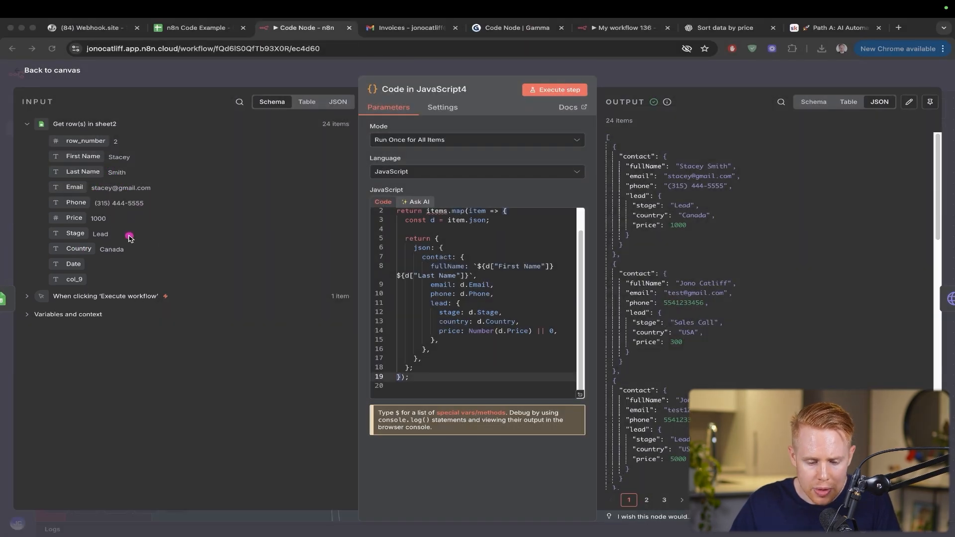
left_click(89, 27)
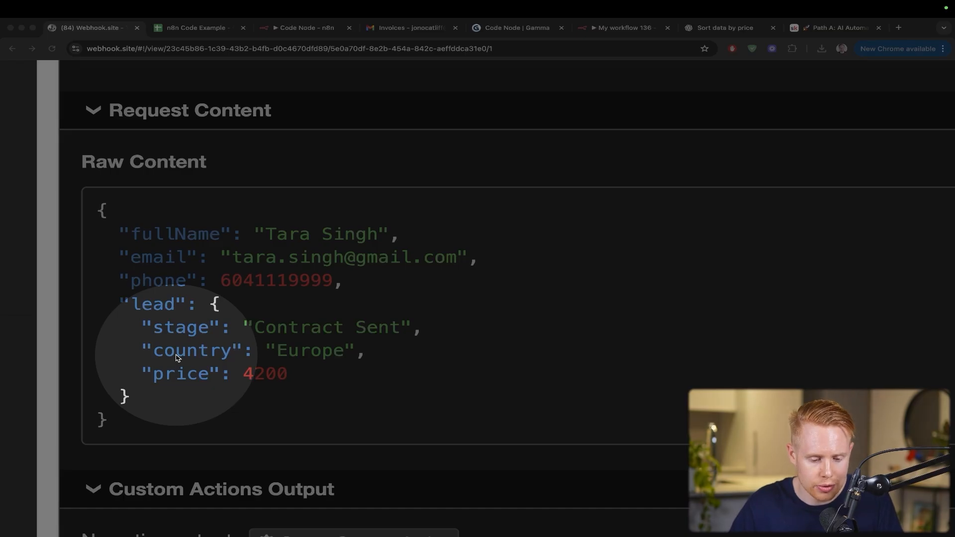
mouse_move(197, 379)
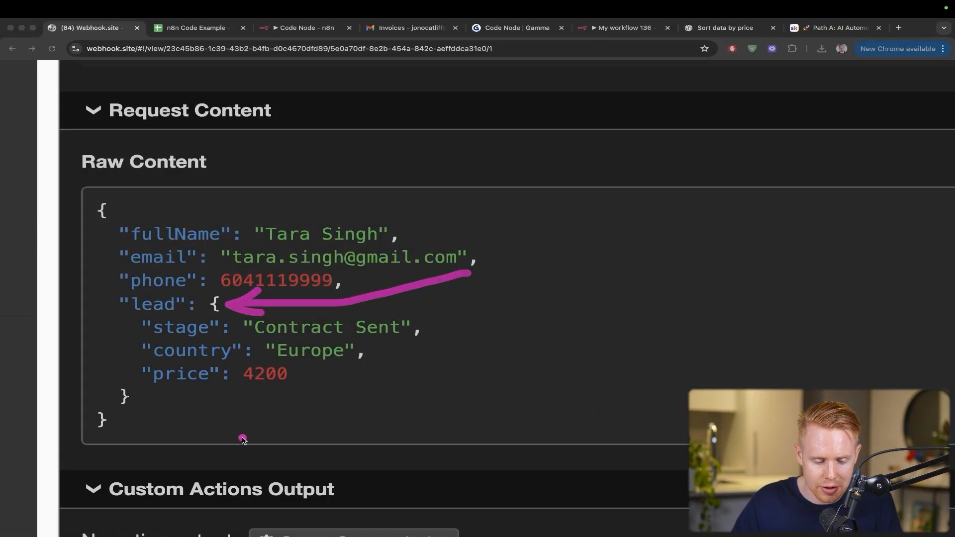
left_click(305, 28)
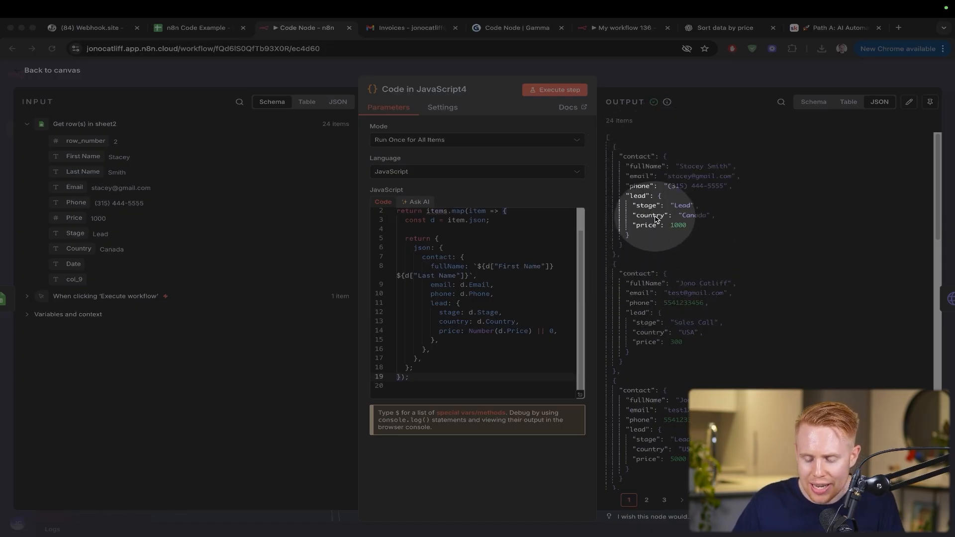
left_click(52, 69)
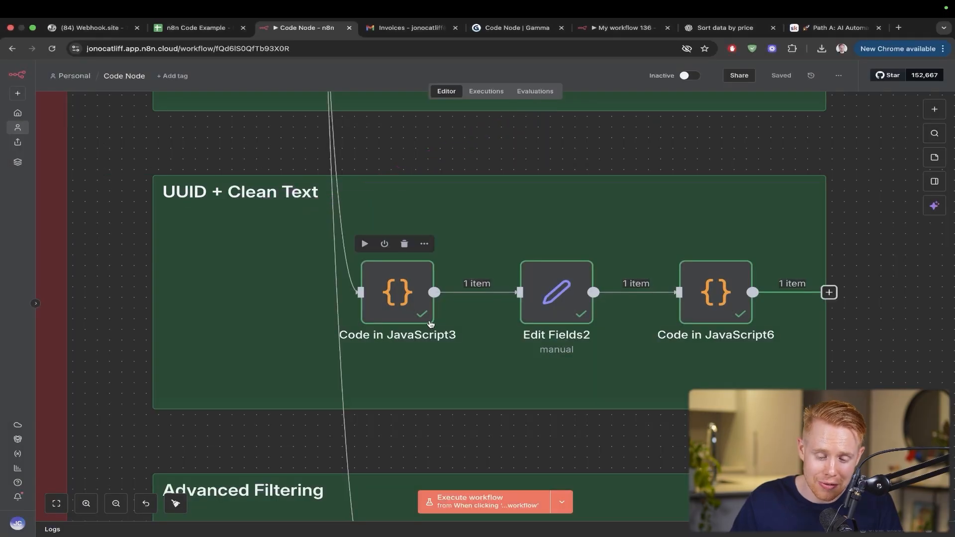
- Review the UUID + Clean Text nodes, ending on Code in JavaScript6's cleaned transcript output
double_click(398, 293)
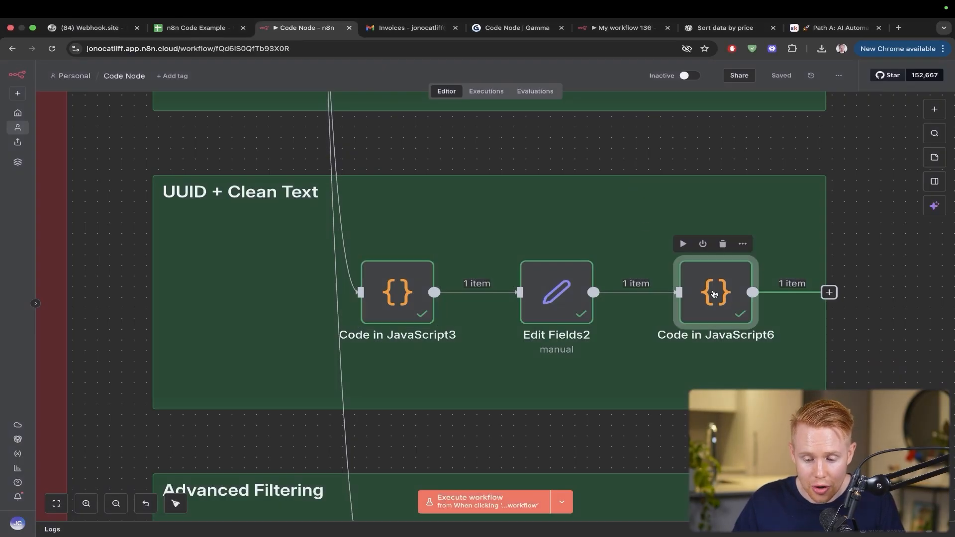
double_click(715, 293)
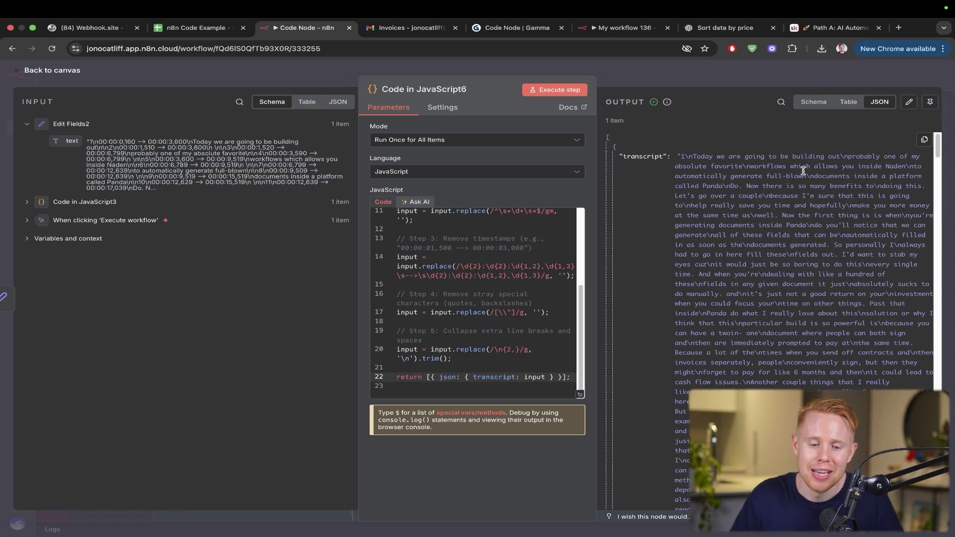
- Review Filter1's two OR-joined conditions, then move to the drawing board tab
left_click(51, 69)
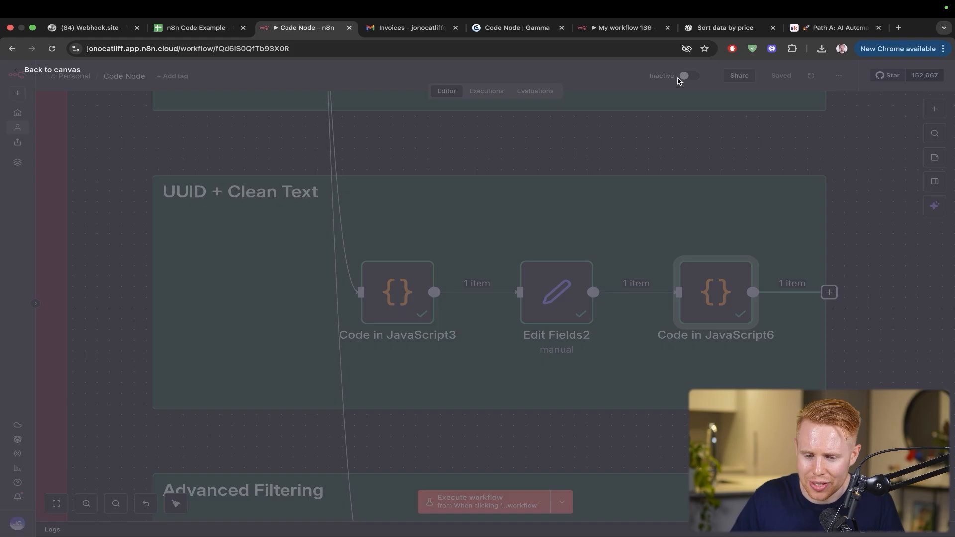
scroll("down", 3)
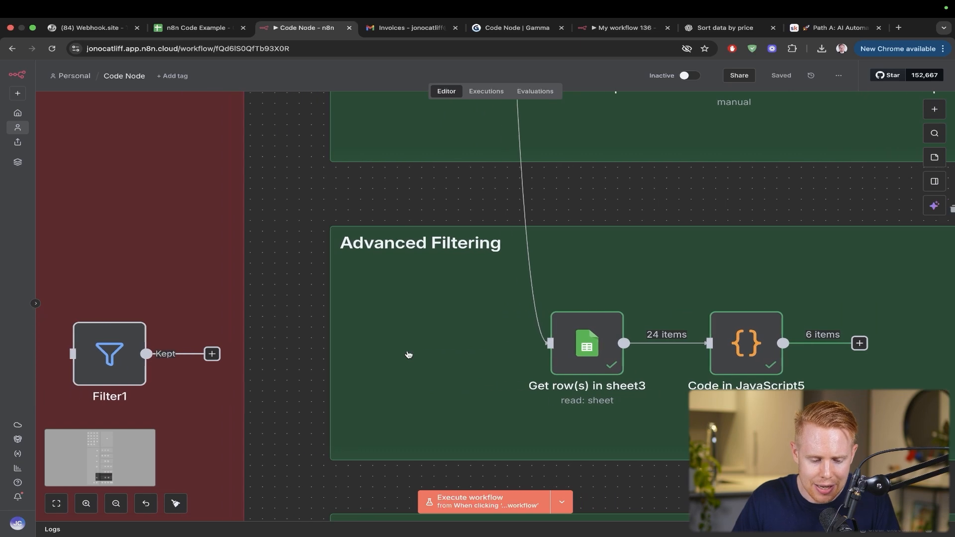
double_click(109, 354)
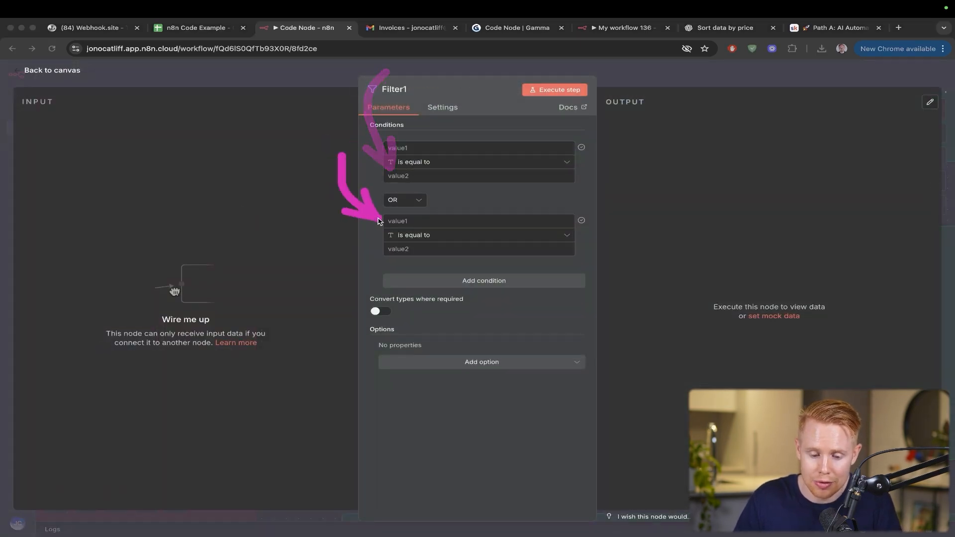
left_click(405, 200)
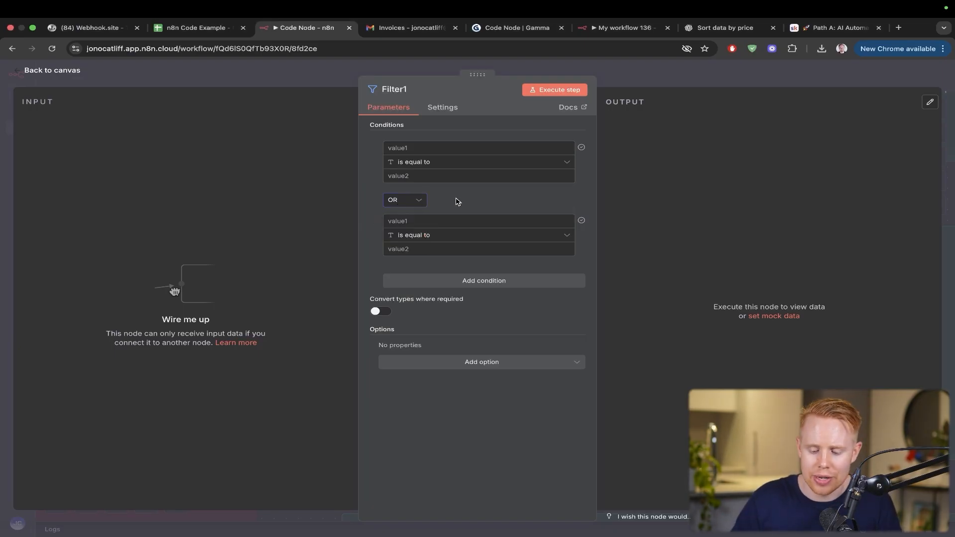
left_click(194, 27)
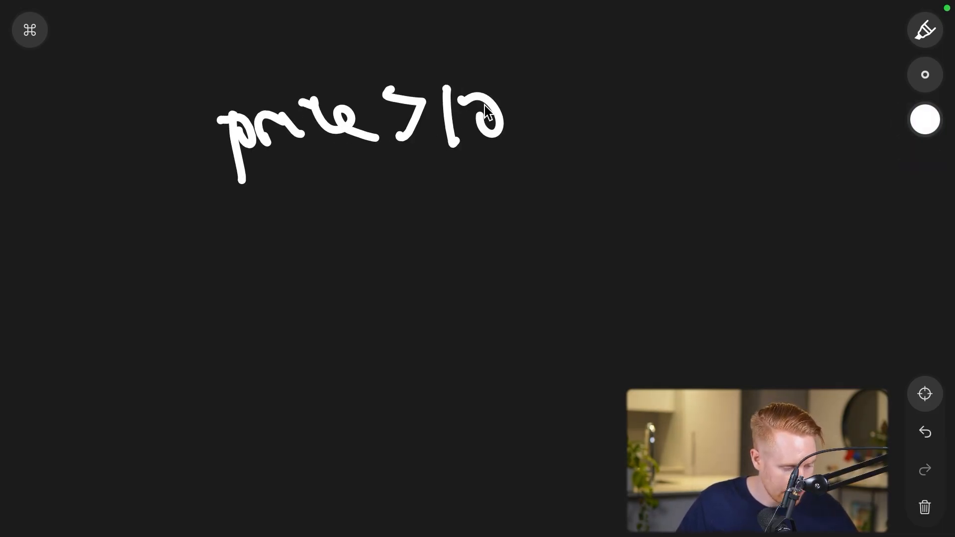
- Sketch 'price > 1000 OR (country USA AND stage lead)' and underline the price condition in orange
left_click_drag(505, 116, 585, 107)
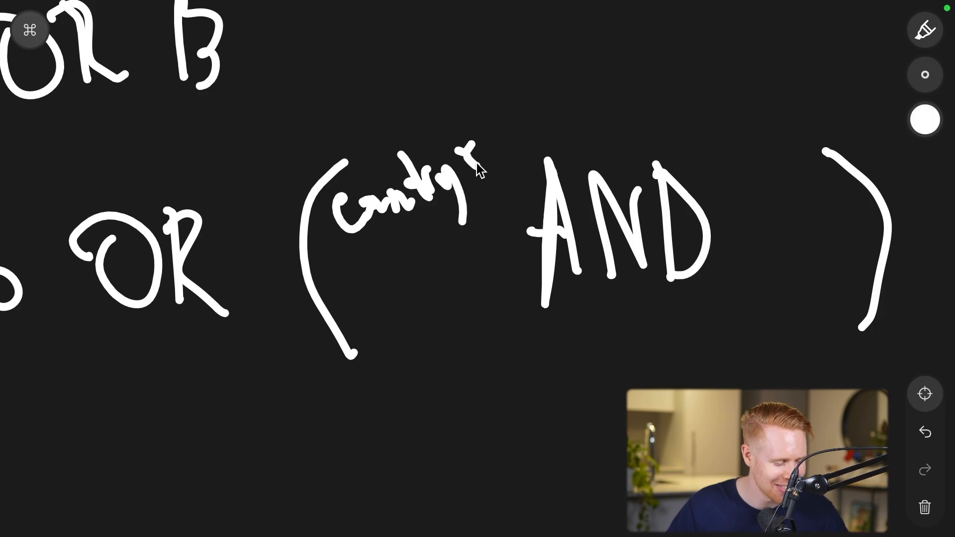
left_click_drag(347, 243, 402, 256)
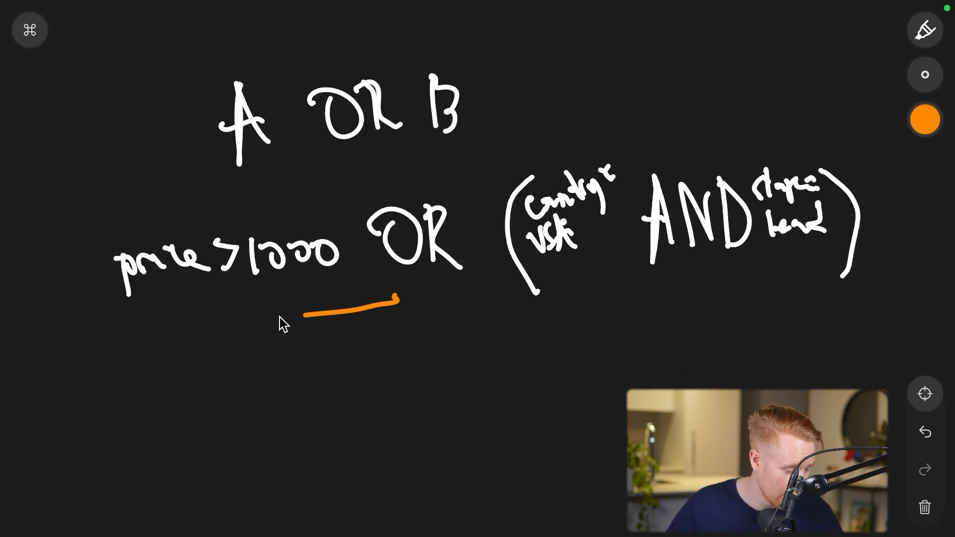
left_click_drag(487, 316, 889, 295)
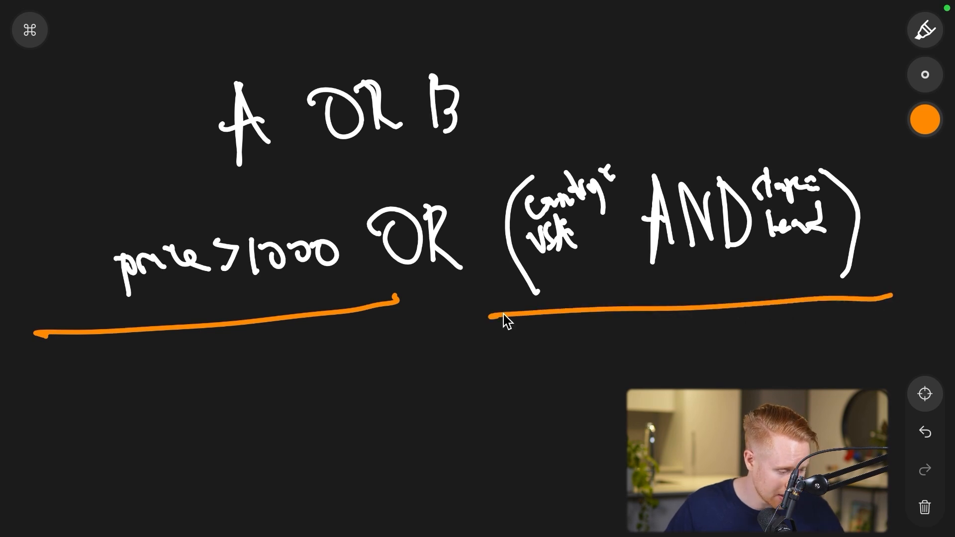
- Underline the inner country USA condition in pink
left_click(925, 119)
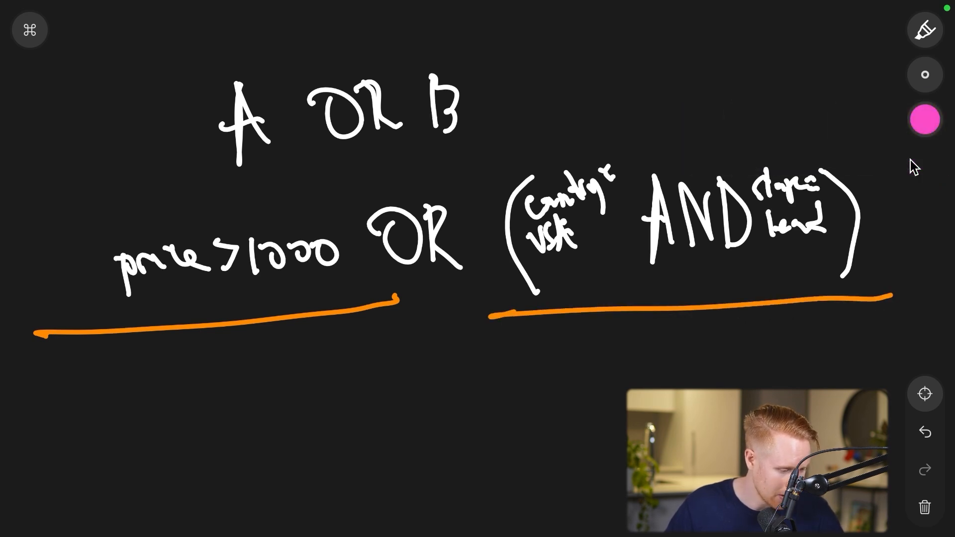
left_click_drag(524, 246, 633, 243)
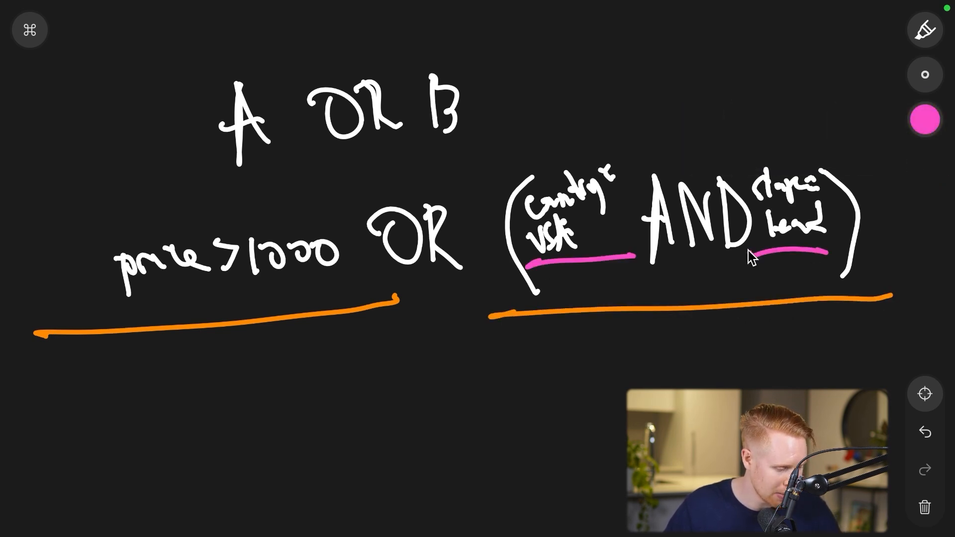
left_click(925, 120)
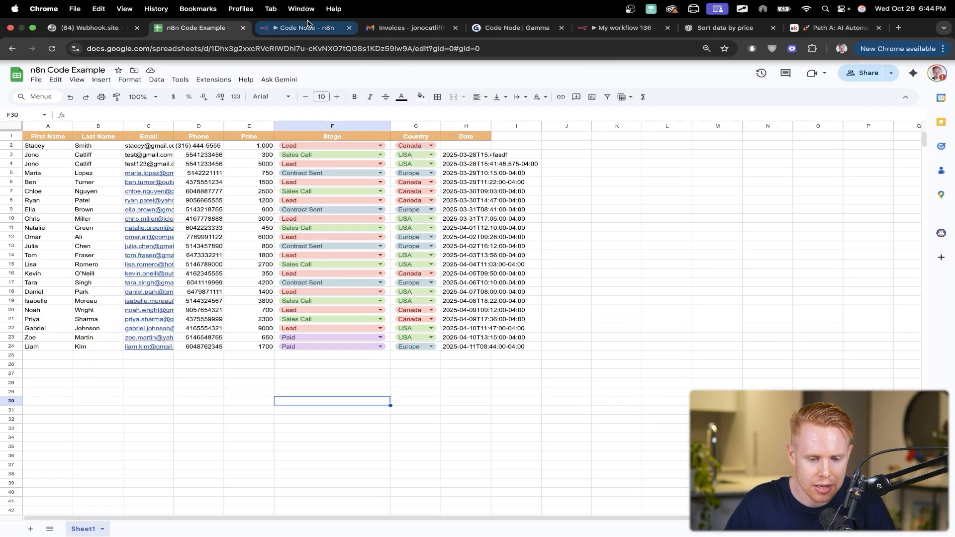
- Return from the n8n Code Example sheet to the n8n workflow overview
left_click(303, 27)
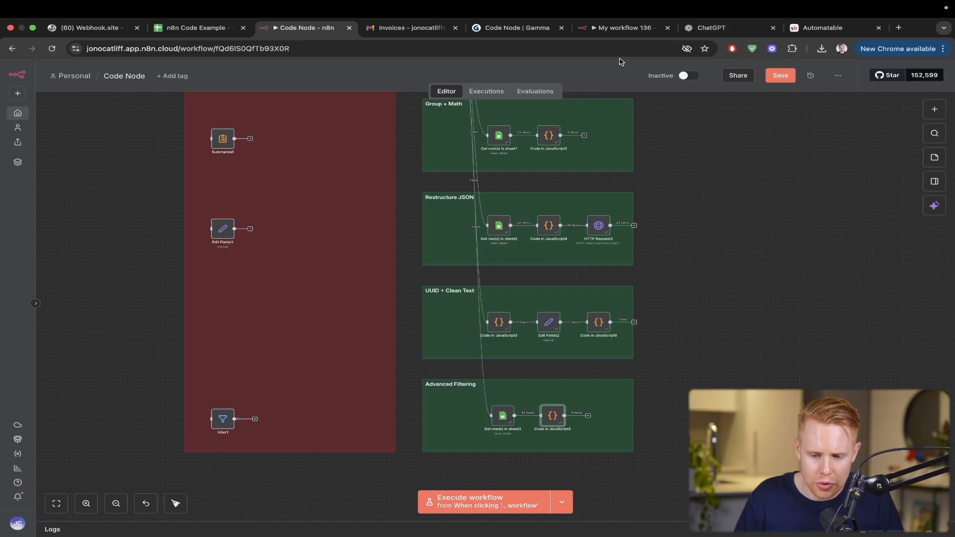
- Check the filter note in the spreadsheet, then move to My workflow 136
left_click(628, 28)
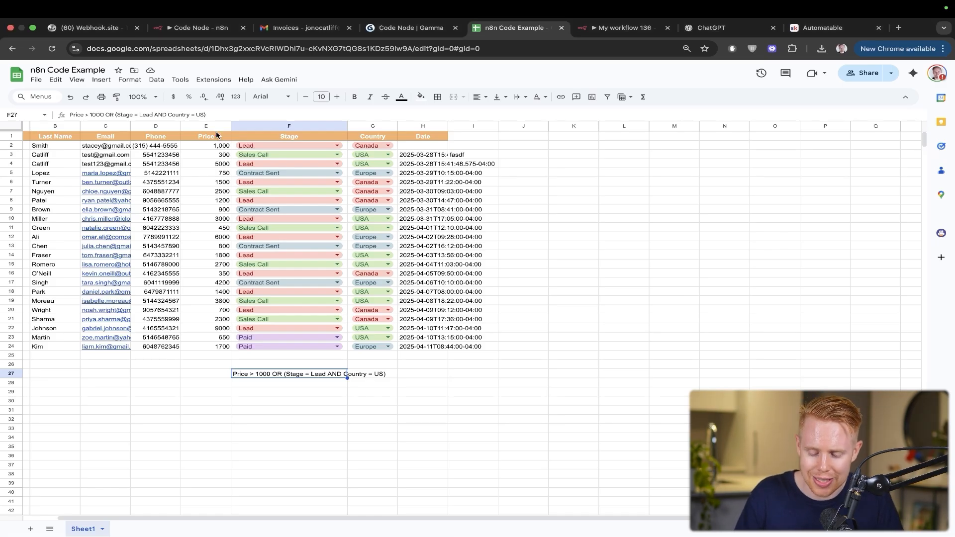
left_click(621, 28)
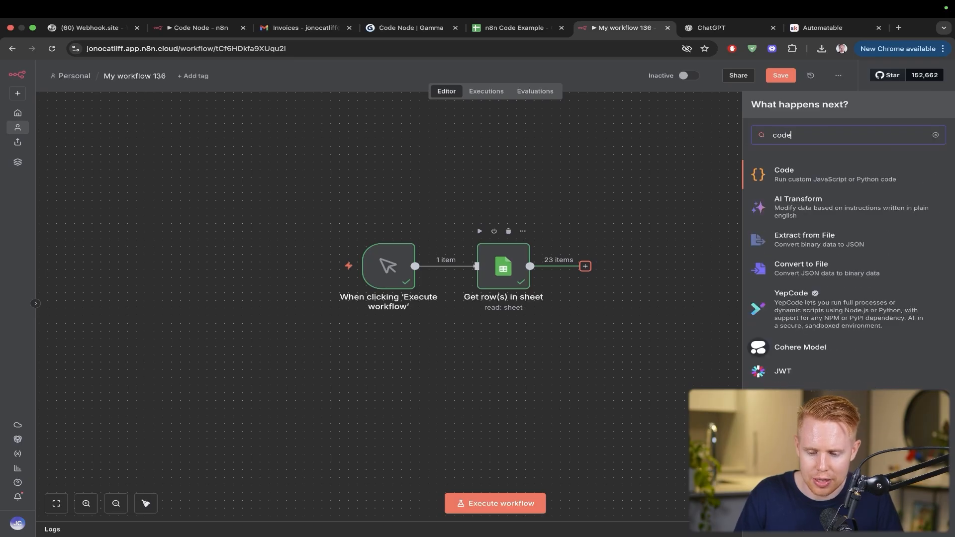
- Add an empty Code in JavaScript node after Get row(s) in sheet, then move to ChatGPT
left_click(803, 174)
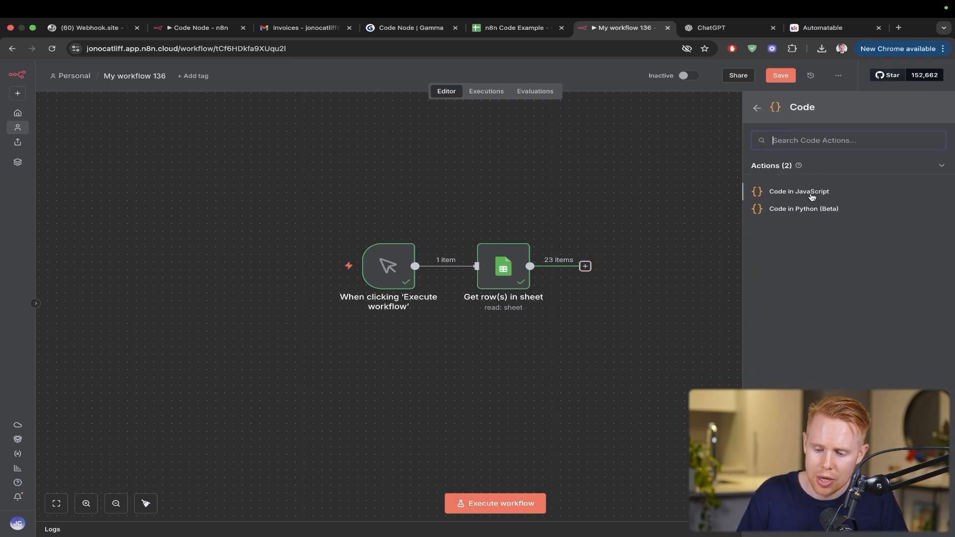
left_click(812, 194)
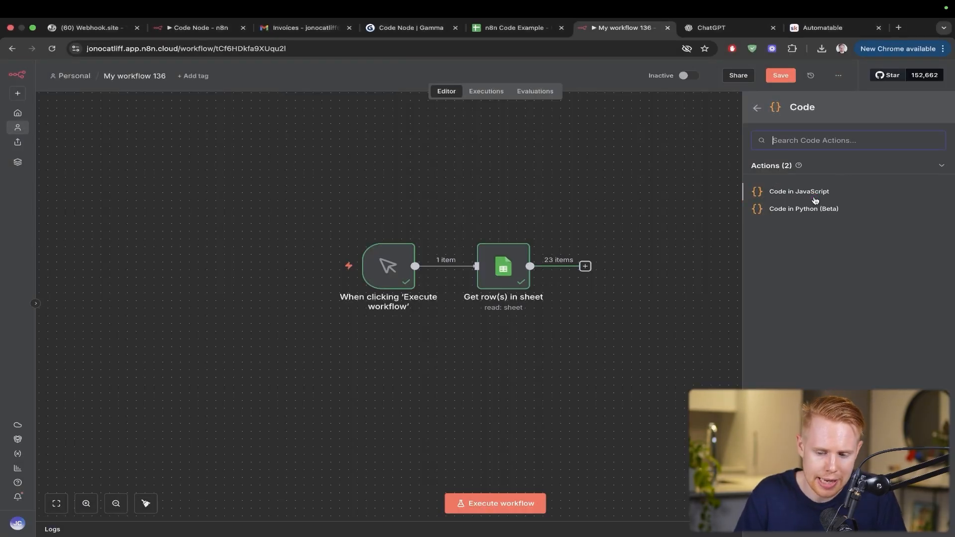
left_click(799, 191)
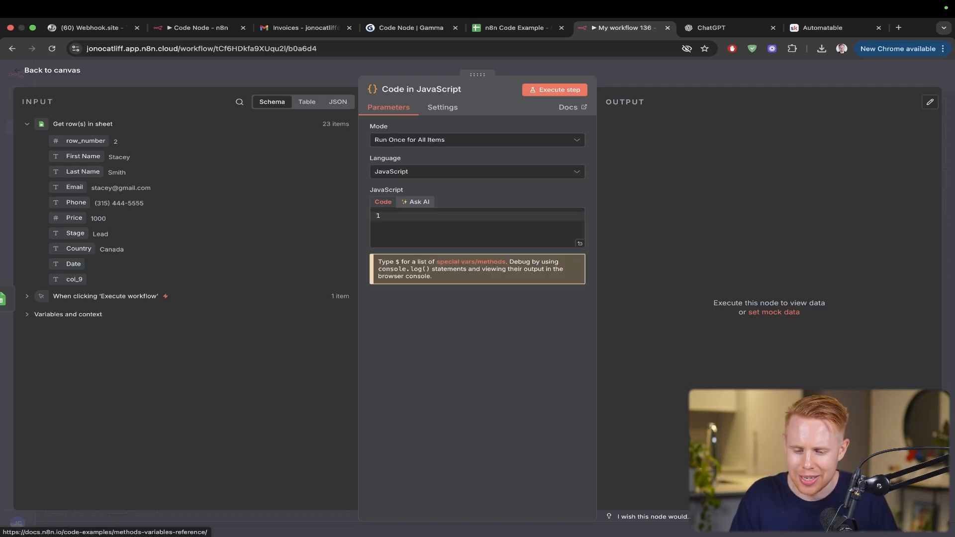
left_click(713, 28)
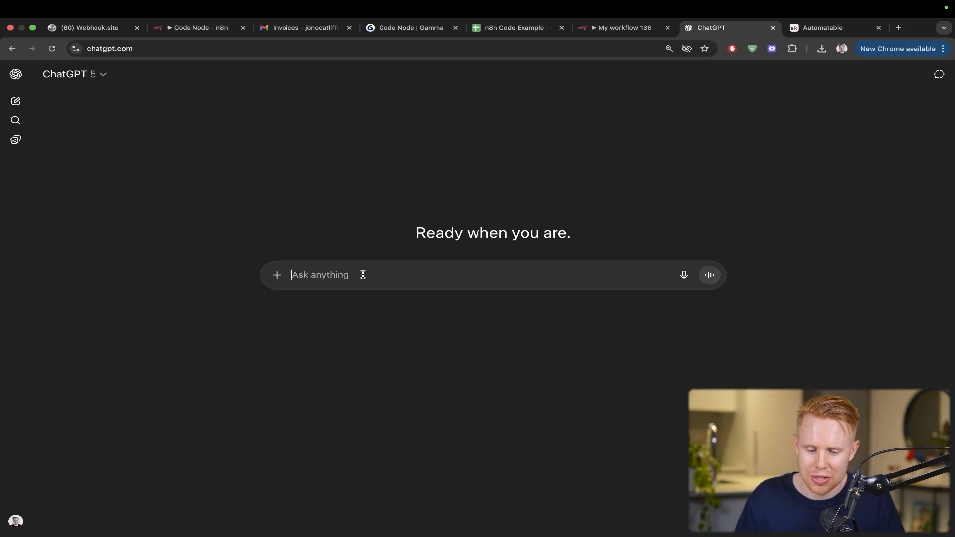
- Draft a ChatGPT prompt requesting n8n Code node code that sorts data by price from low to high
type("Please")
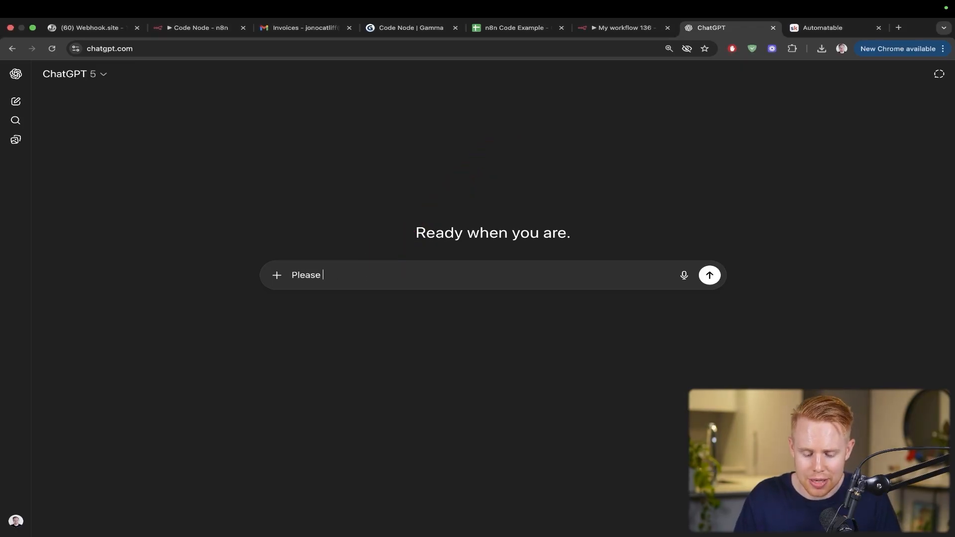
type("create me")
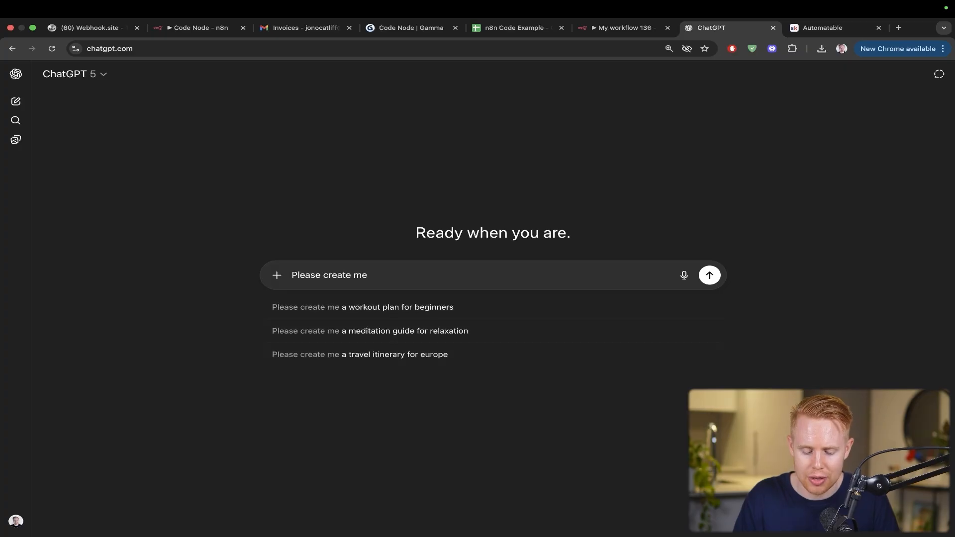
type("code for an n8n code node where we")
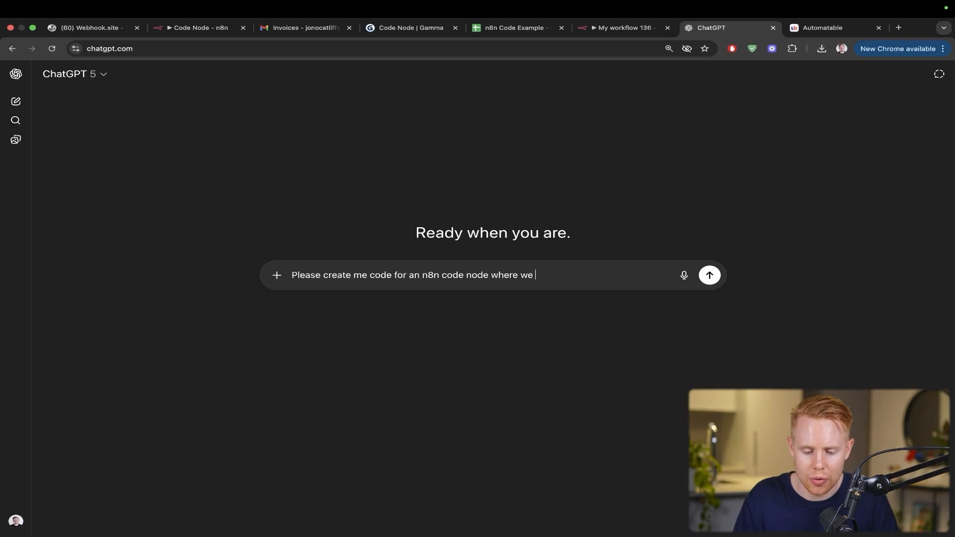
type("sort data")
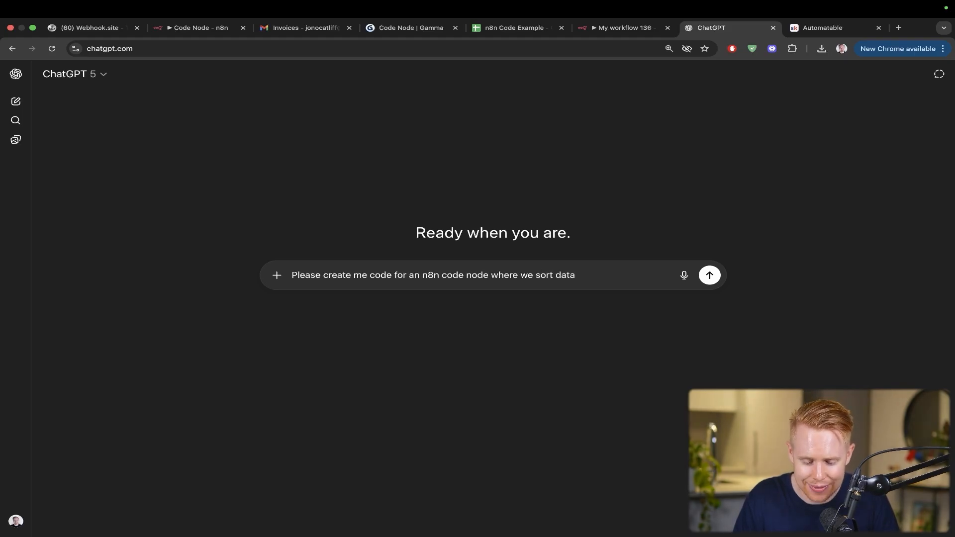
type("based on the price")
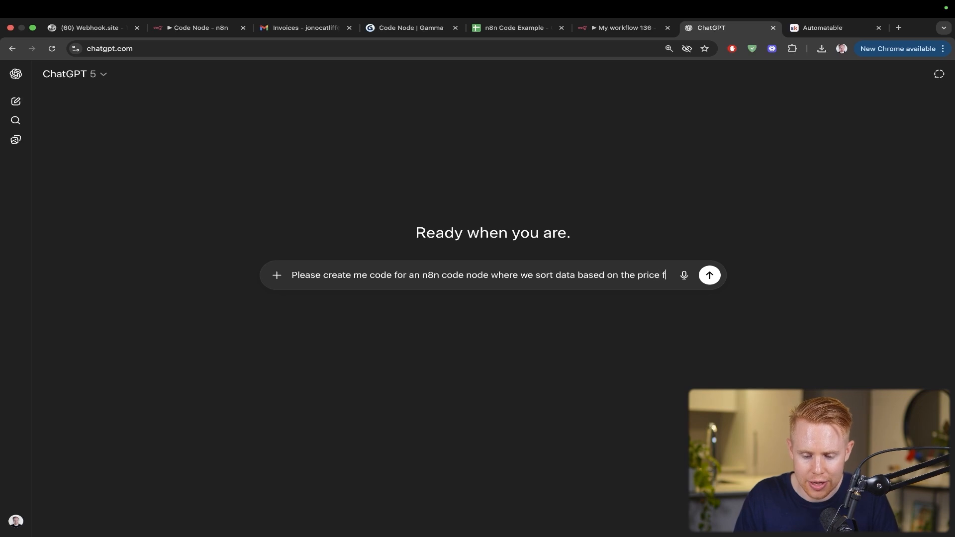
type("from low to h")
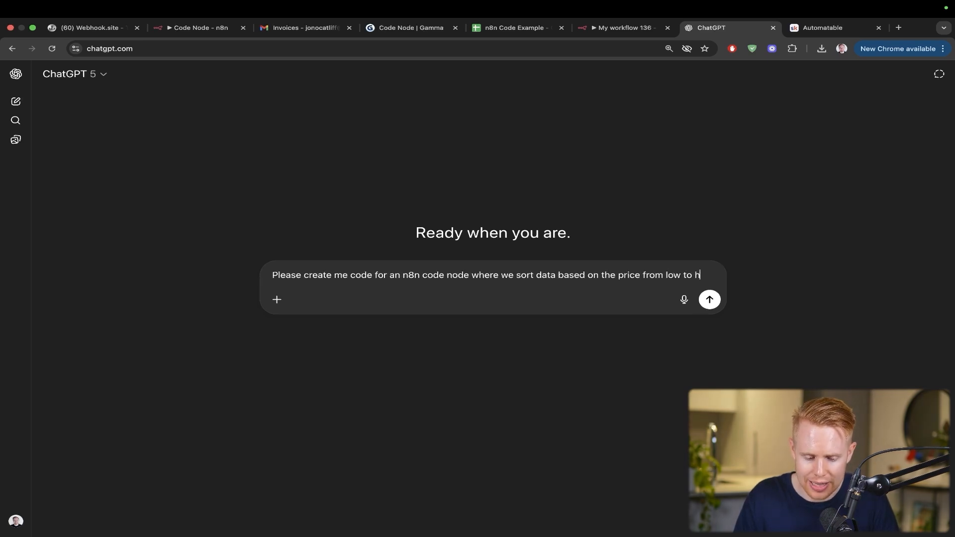
type("igh")
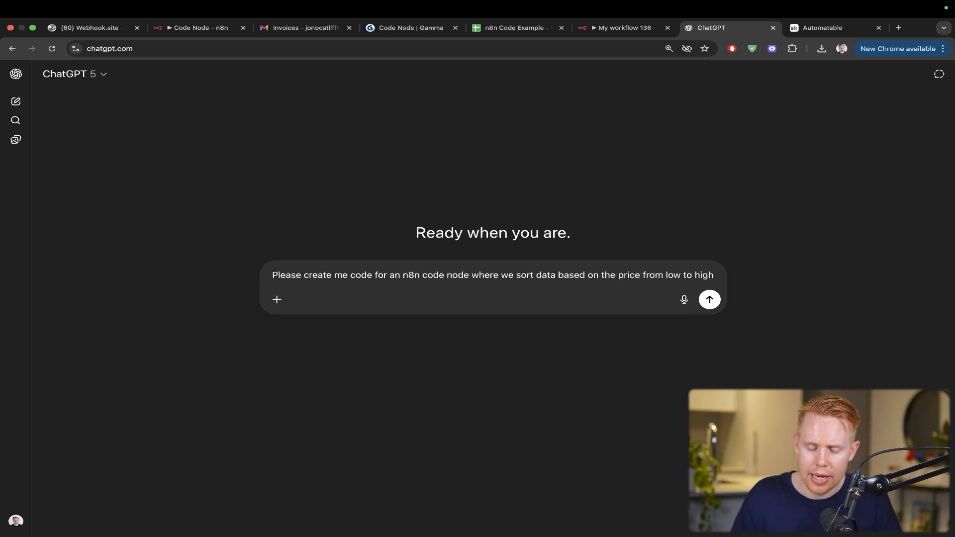
type(":")
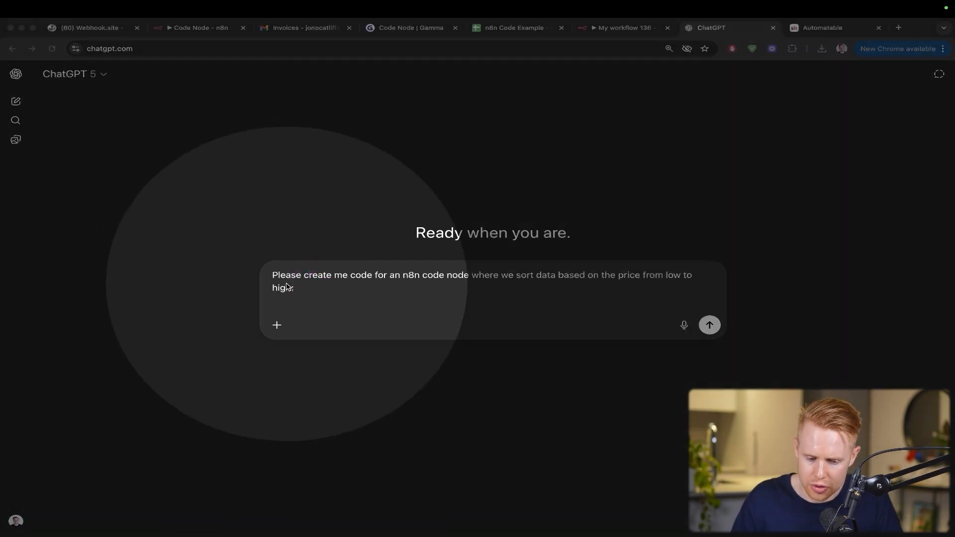
left_click(628, 28)
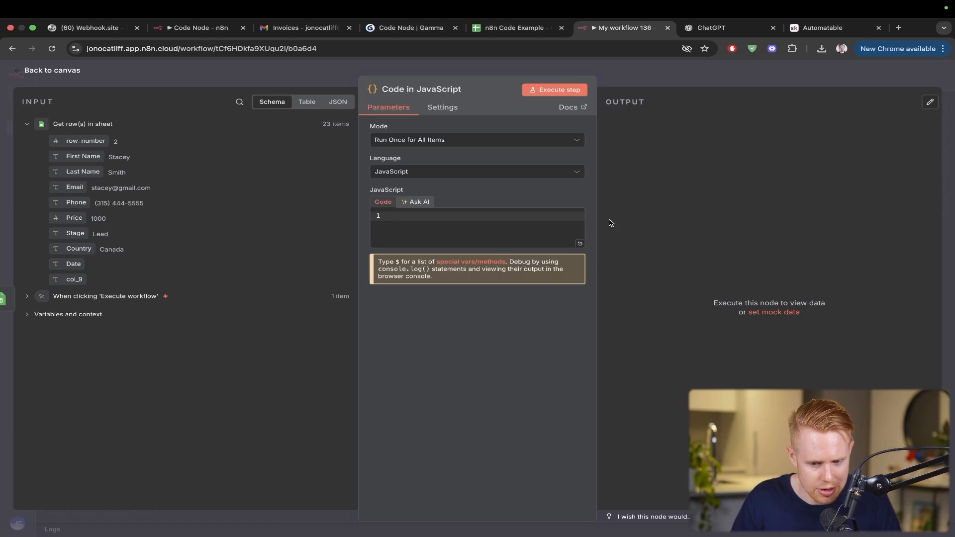
- View the Code node's incoming sheet rows as JSON and copy that data
left_click(339, 101)
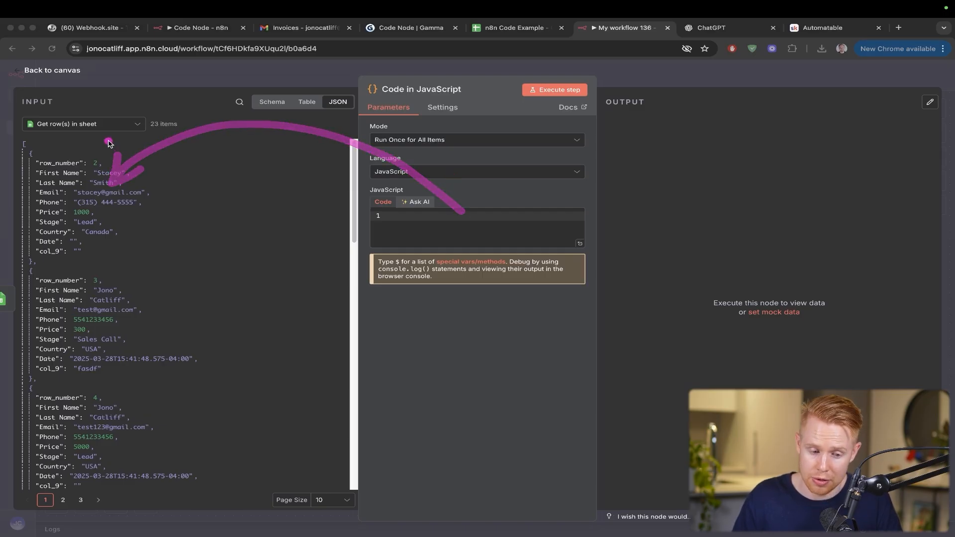
left_click(83, 123)
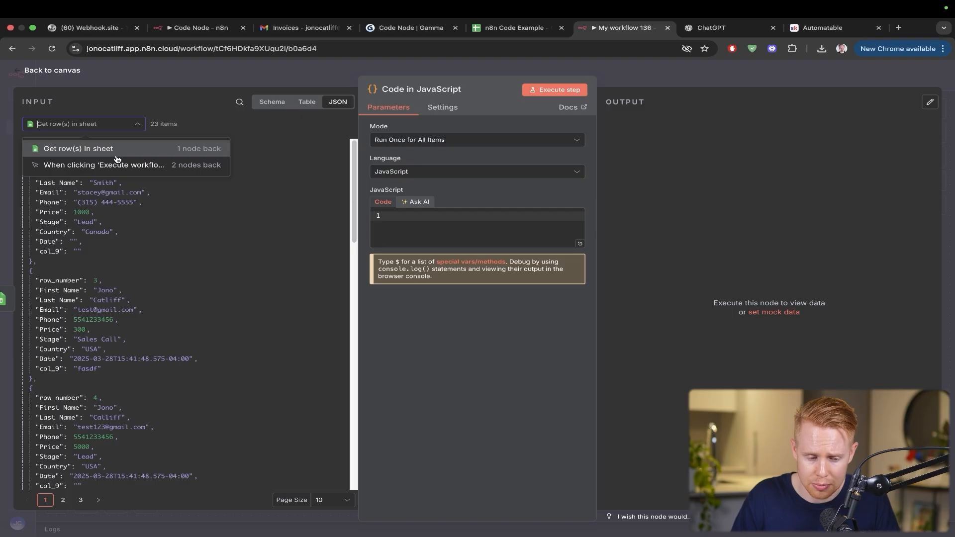
mouse_move(173, 158)
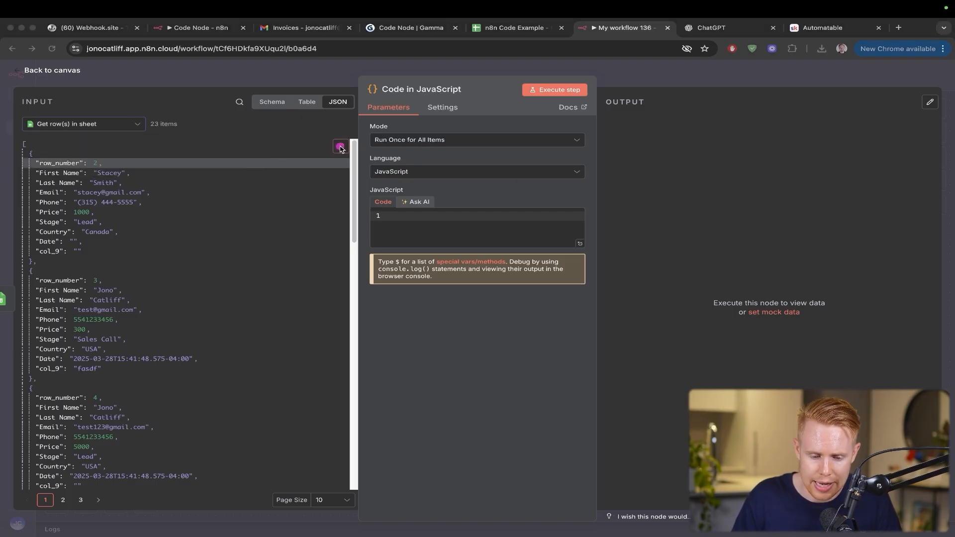
left_click(340, 148)
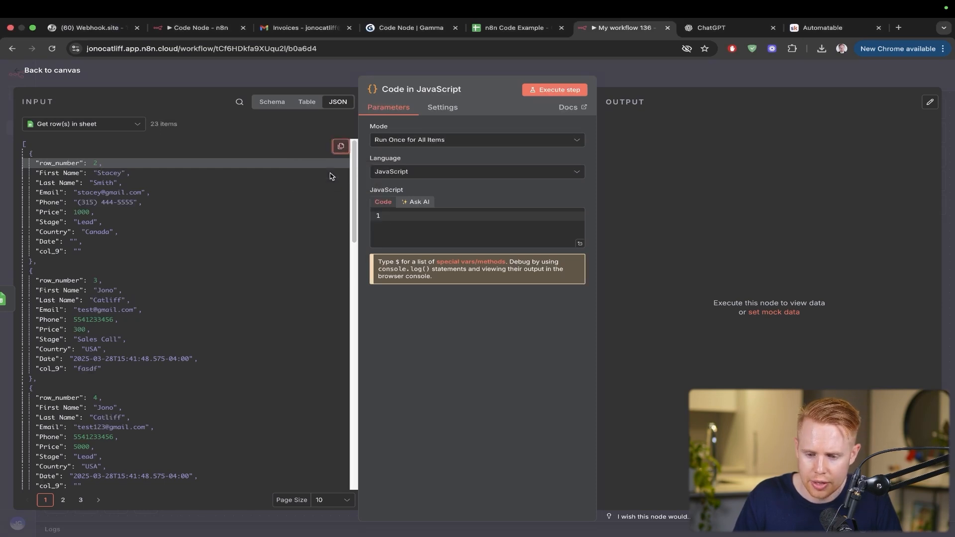
- Hop to ChatGPT and back, recopy the JSON, then leave the Code node for the canvas
left_click(713, 27)
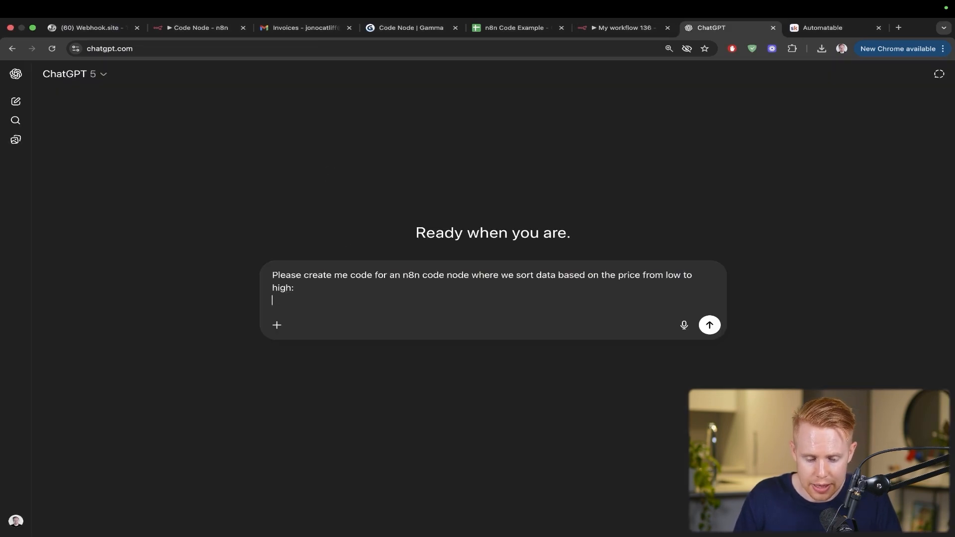
left_click(625, 28)
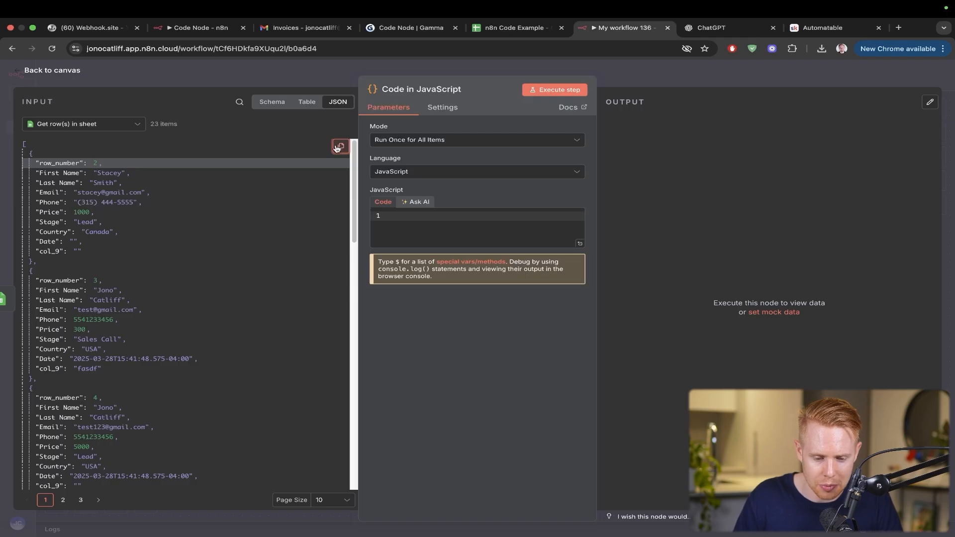
left_click(713, 27)
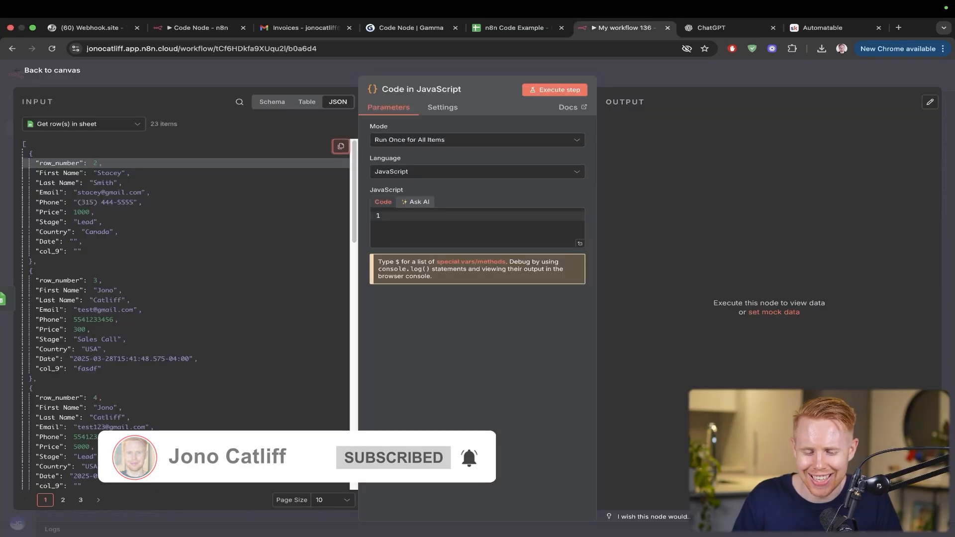
left_click(52, 69)
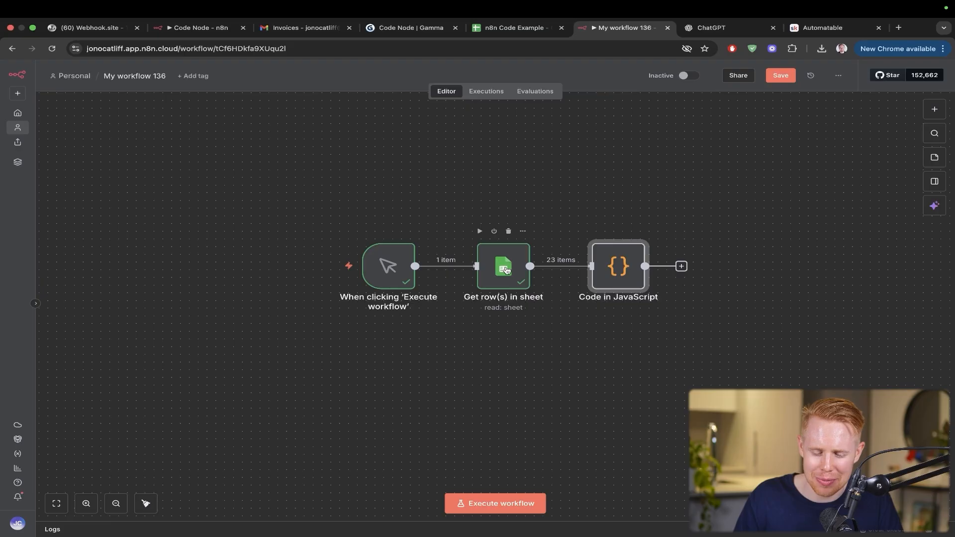
- Copy the Get row(s) in sheet node's output rows as JSON for the ChatGPT request
double_click(503, 266)
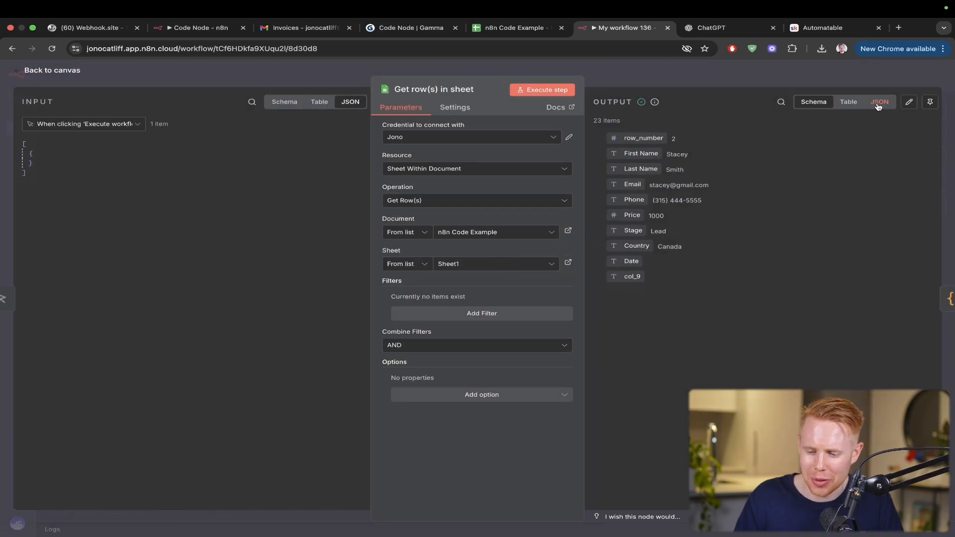
left_click(879, 102)
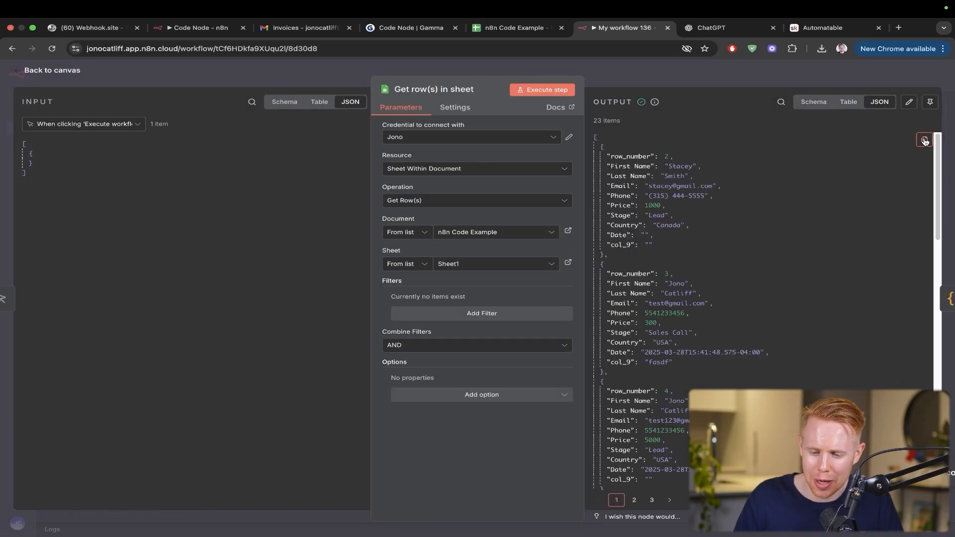
left_click(713, 28)
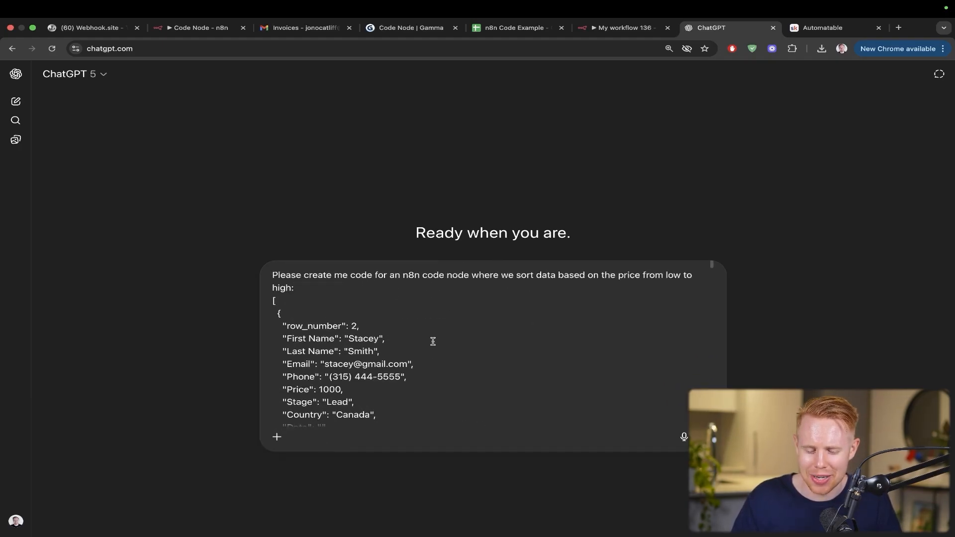
- Return to the n8n canvas and reopen the Get row(s) in sheet node
left_click(624, 27)
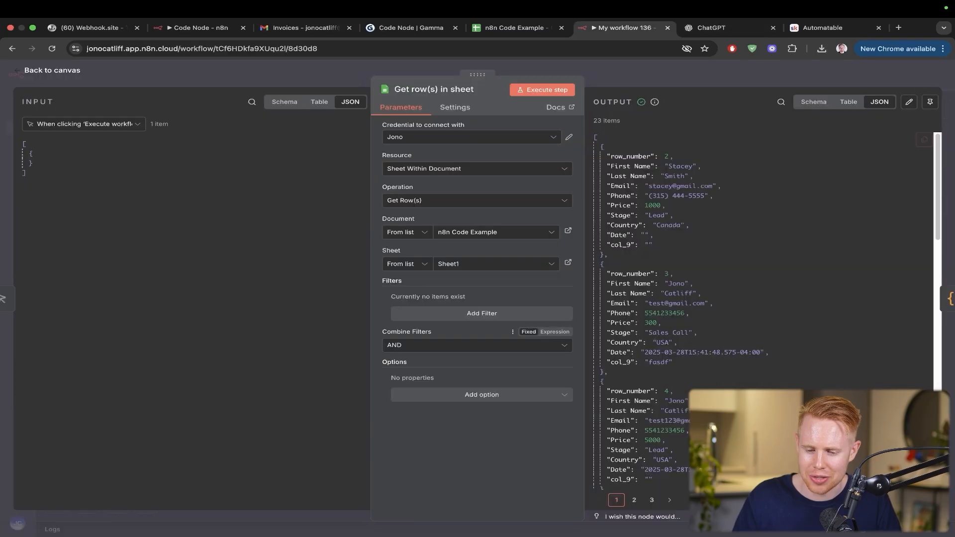
left_click(52, 69)
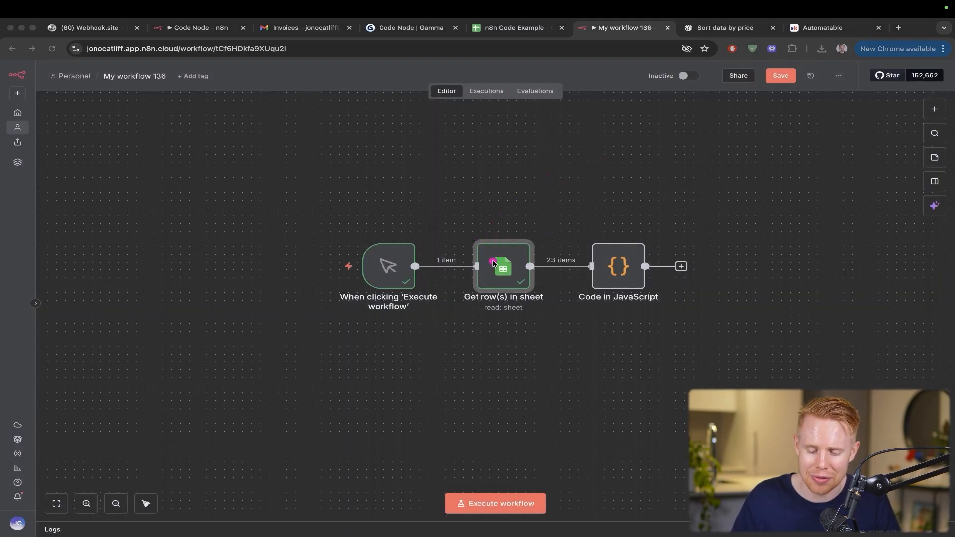
double_click(503, 266)
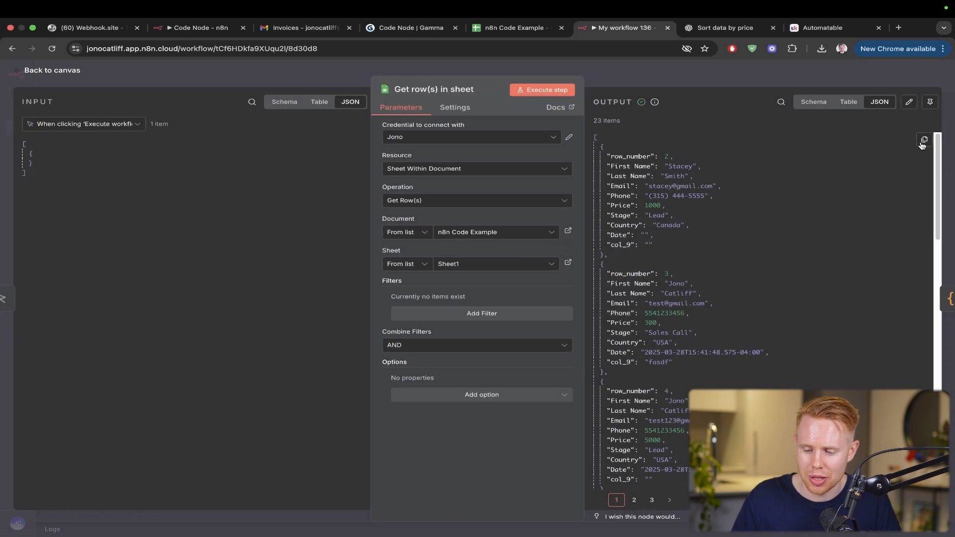
- Read ChatGPT's reply and copy its generated price-sorting script
left_click(721, 28)
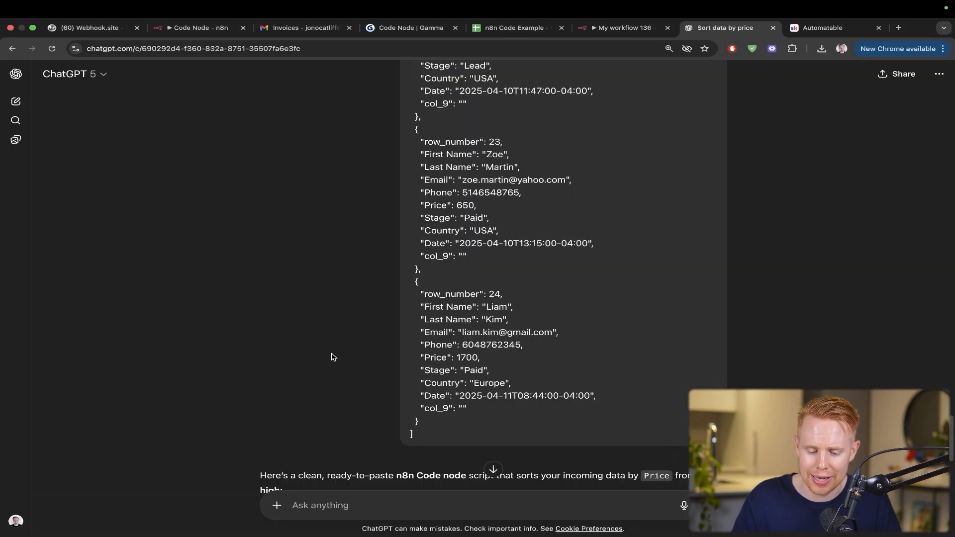
scroll("down", 3)
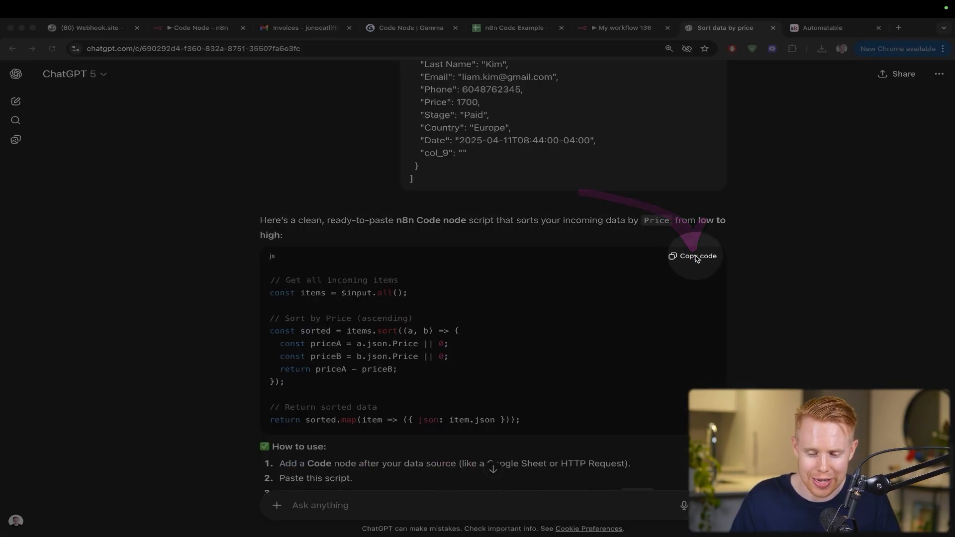
left_click(624, 27)
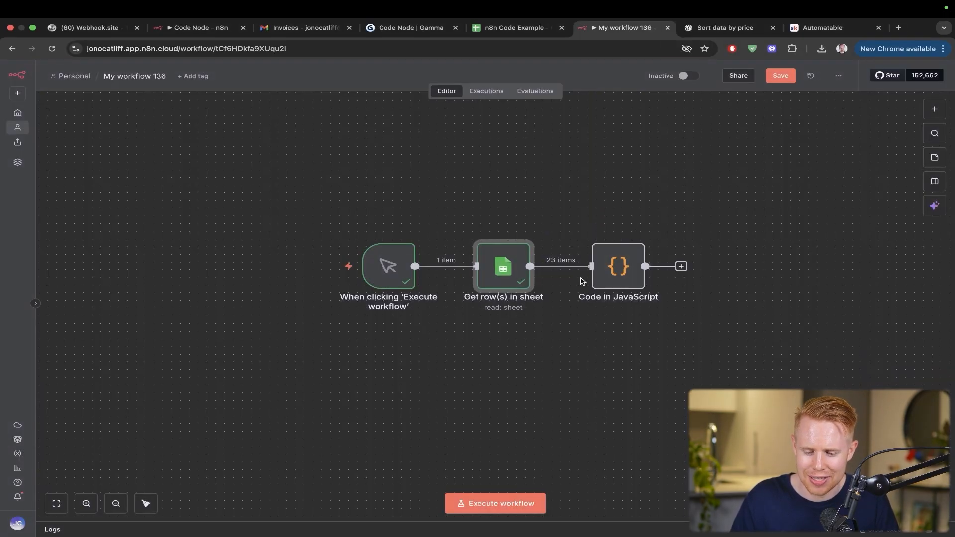
- Run the pasted script in the Code node to output 23 rows sorted low to high
double_click(617, 266)
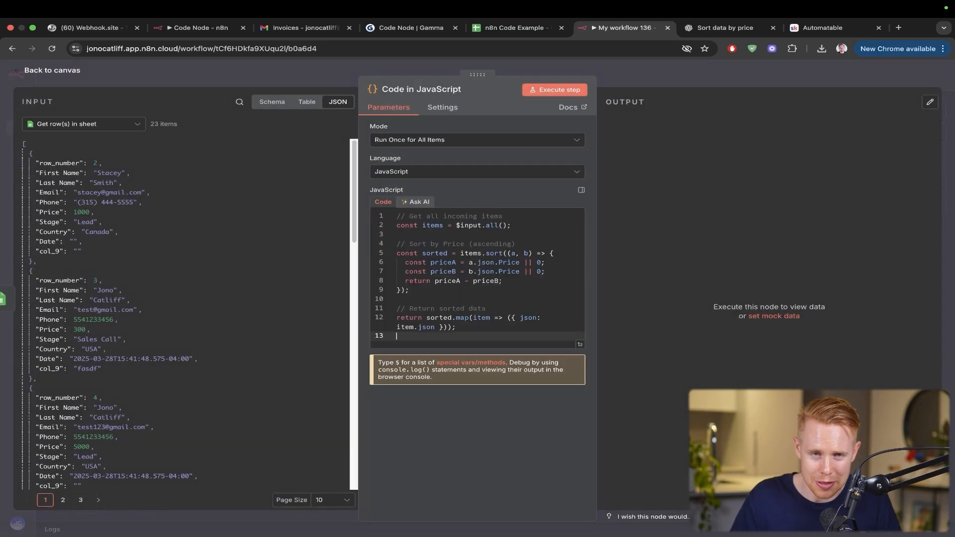
left_click(556, 89)
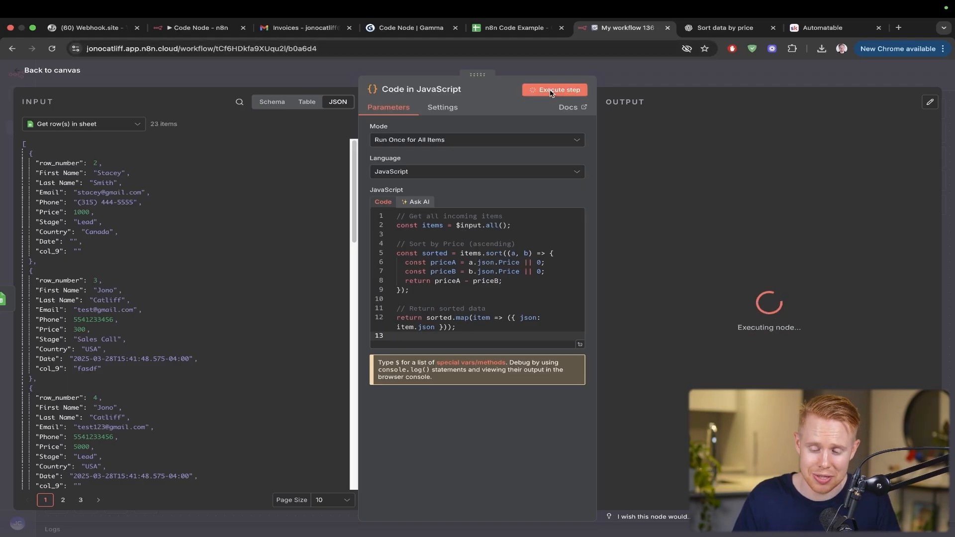
left_click(554, 90)
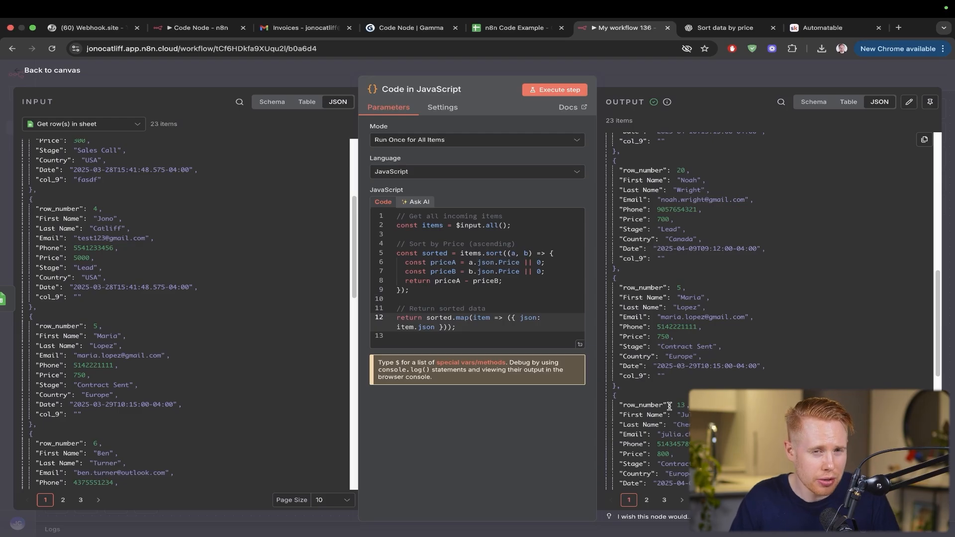
left_click(720, 28)
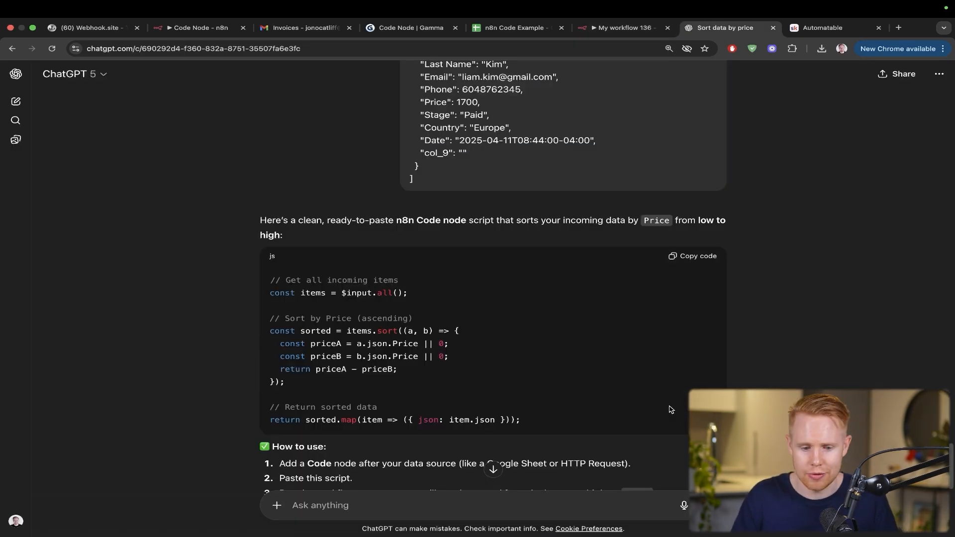
- Ask ChatGPT to sort from high to low instead and copy the descending sort code
scroll("down", 3)
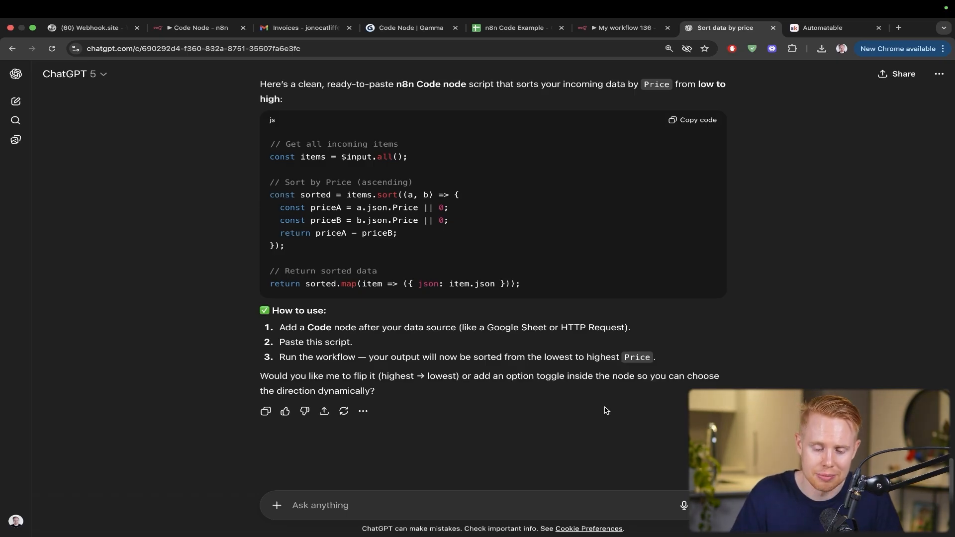
mouse_move(465, 505)
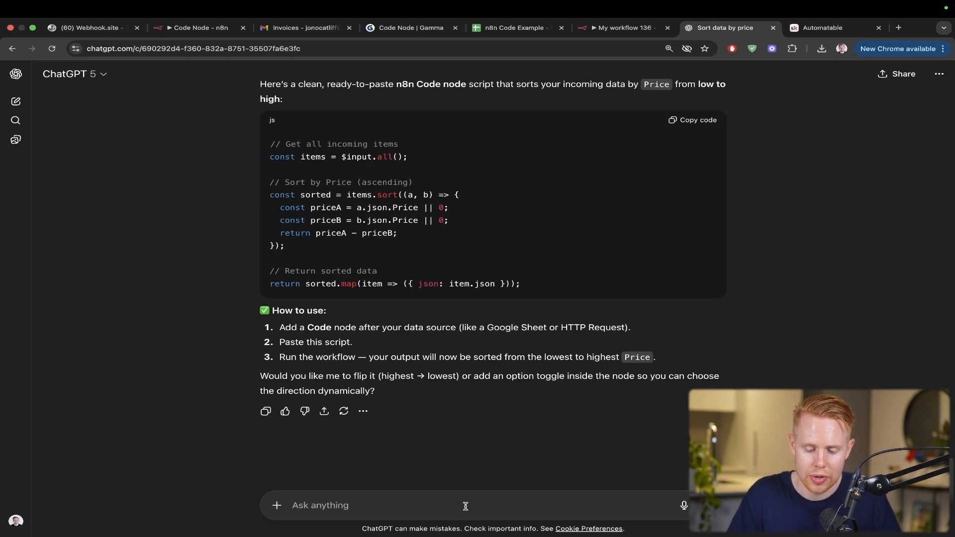
type("Actually I want you to sort it")
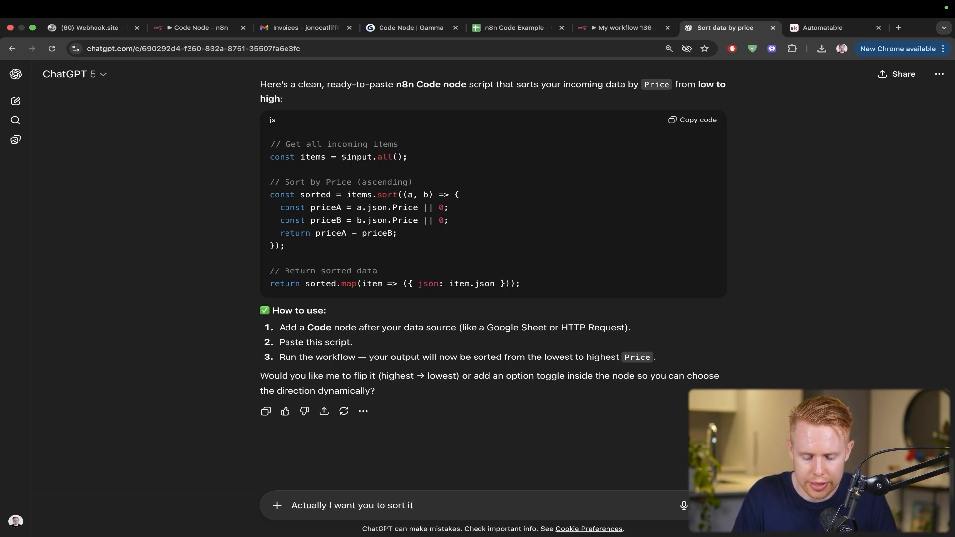
type("from high to lo")
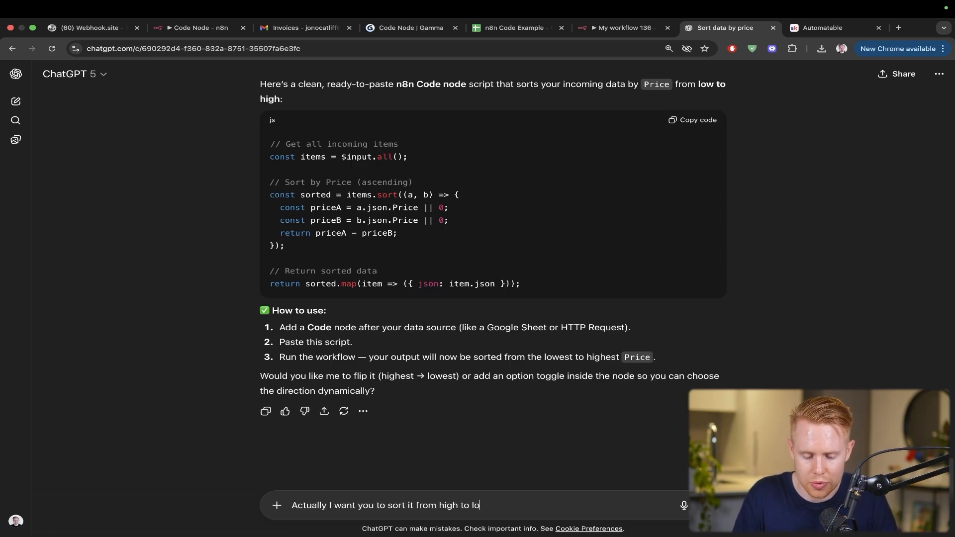
key("Enter")
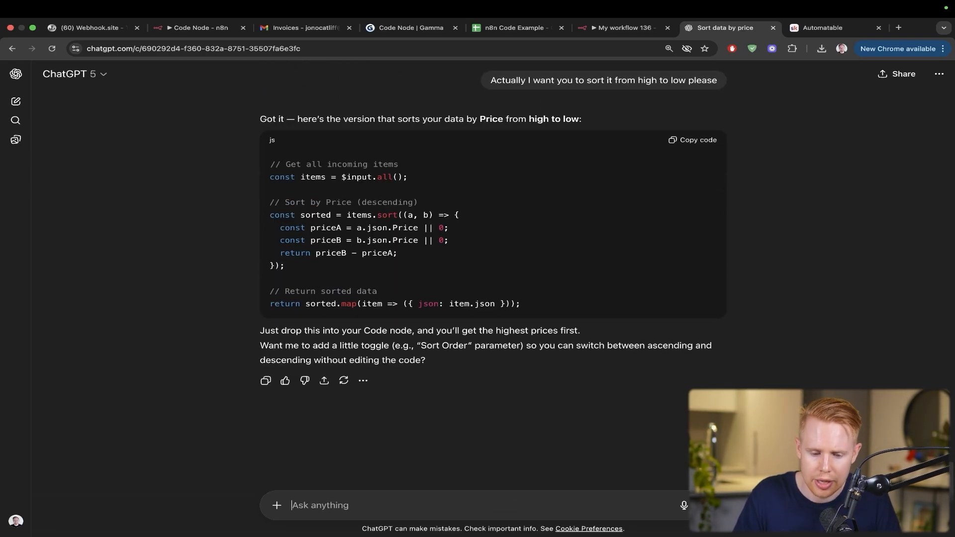
left_click(692, 140)
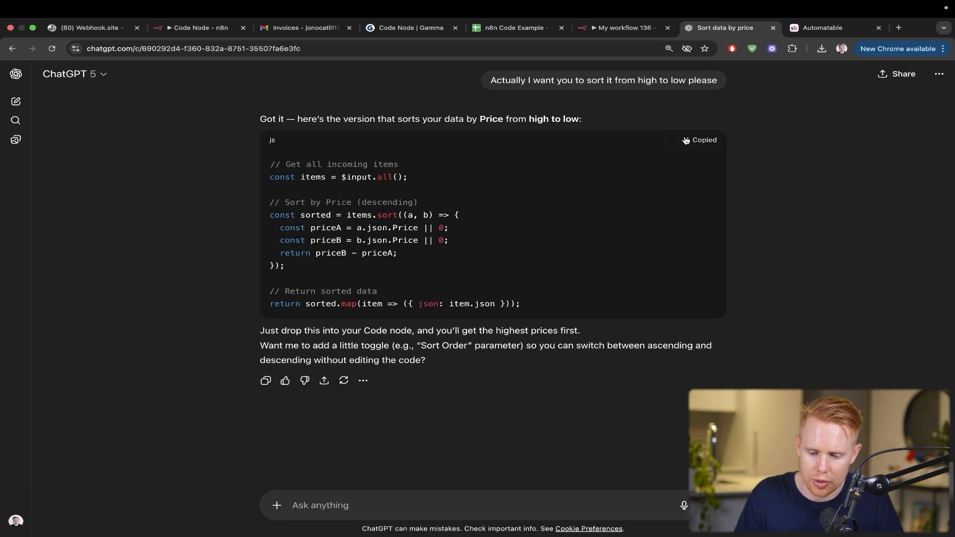
- Run the descending sort in the Code node so the highest prices come first
left_click(621, 28)
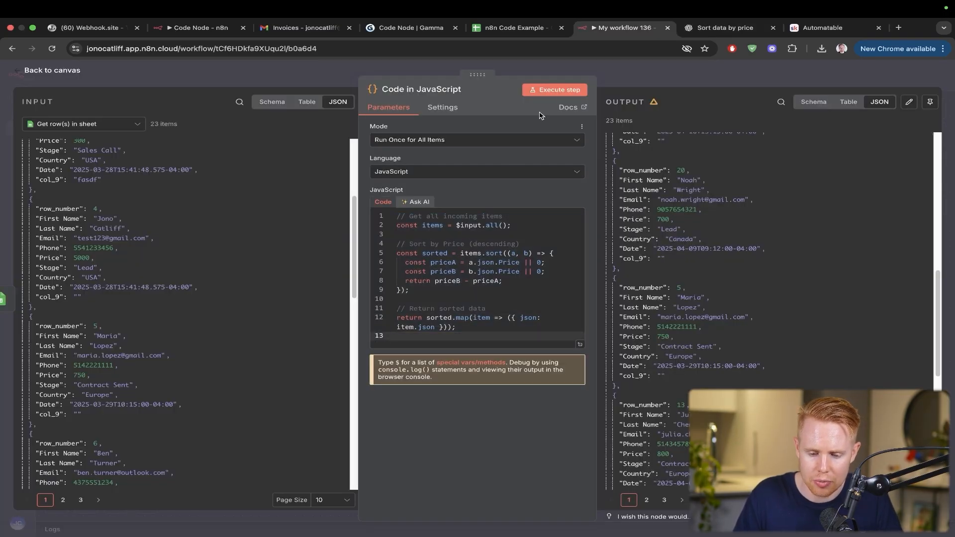
left_click(555, 90)
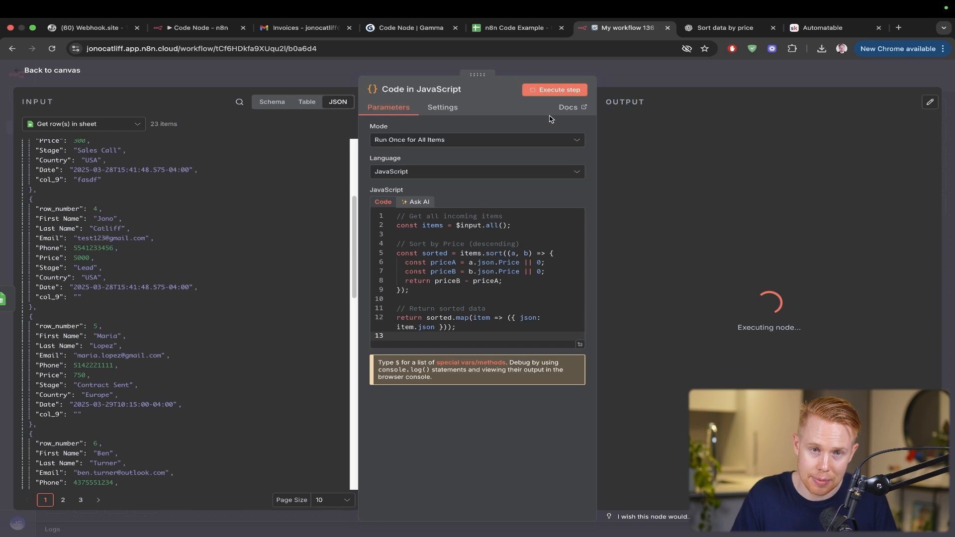
left_click(555, 89)
type("_")
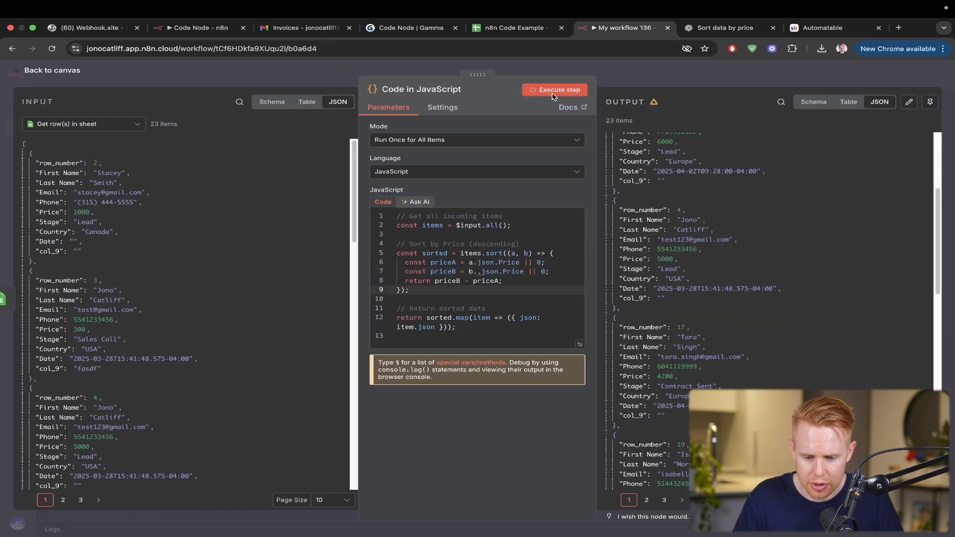
- Rerun the Code node, expand the Unexpected token '.' error details, select the stack trace and go to ChatGPT
left_click(559, 90)
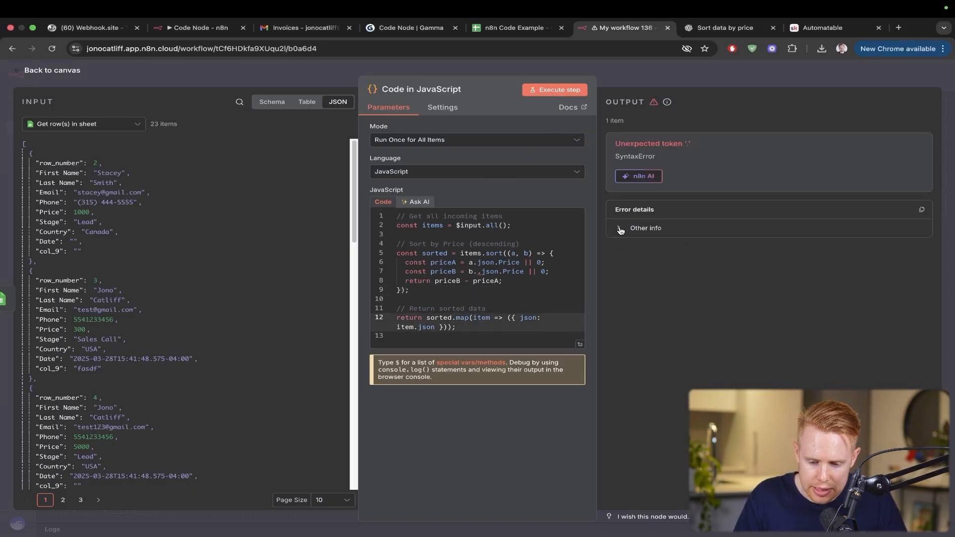
left_click(621, 228)
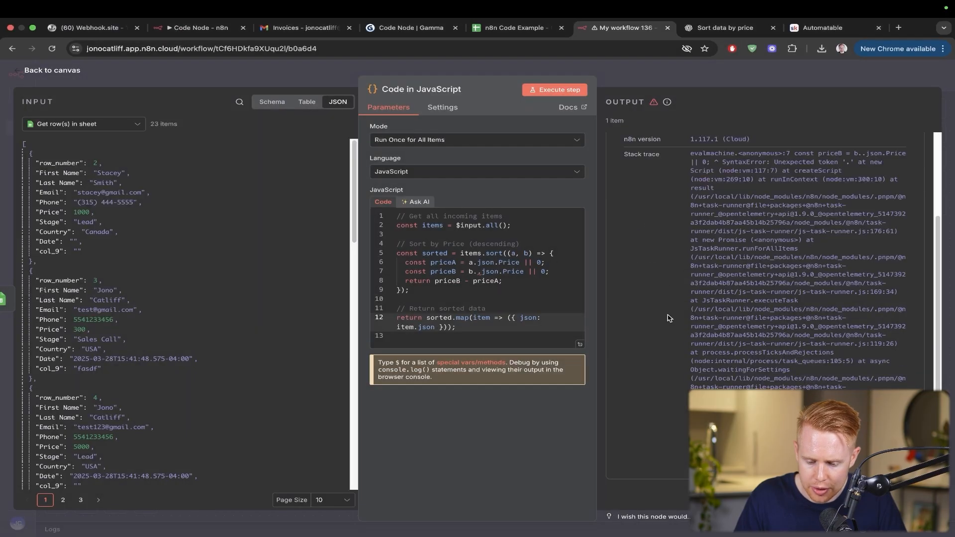
left_click_drag(700, 262, 853, 383)
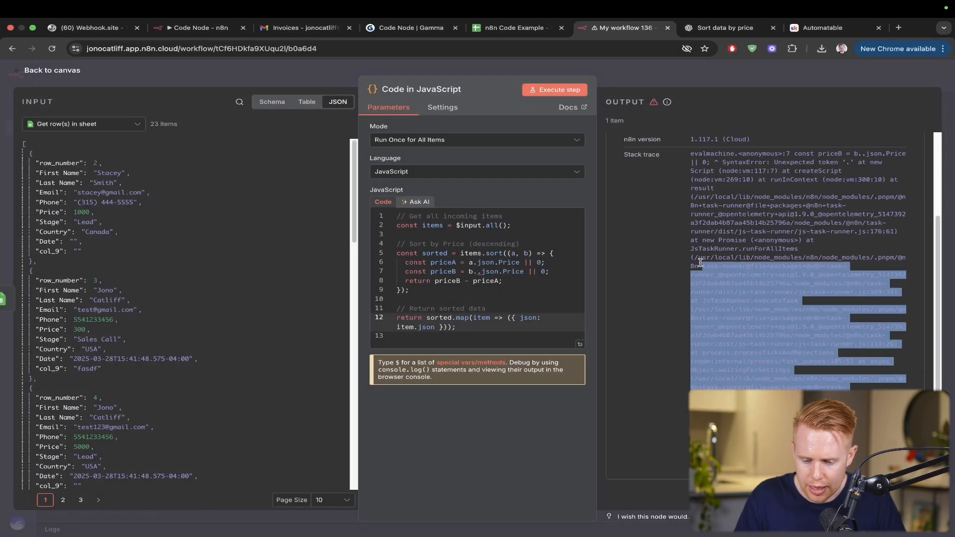
left_click(726, 27)
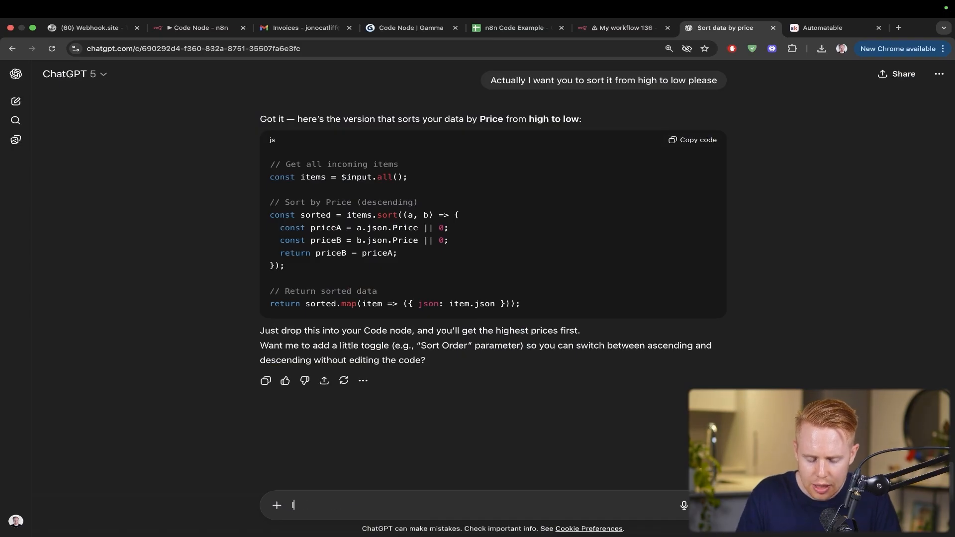
- Write ChatGPT an 'I got this error' request with the n8n error and the working code
type("I got this error")
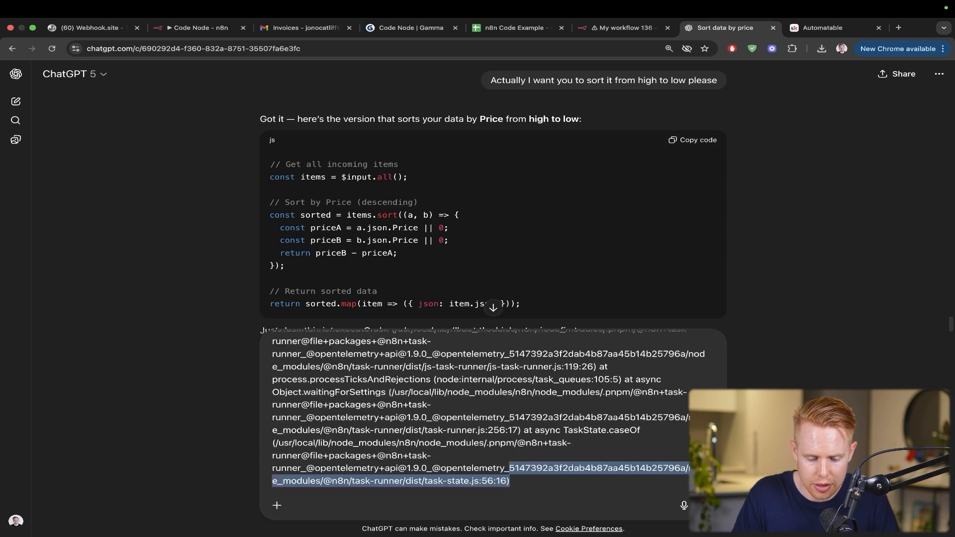
left_click(624, 28)
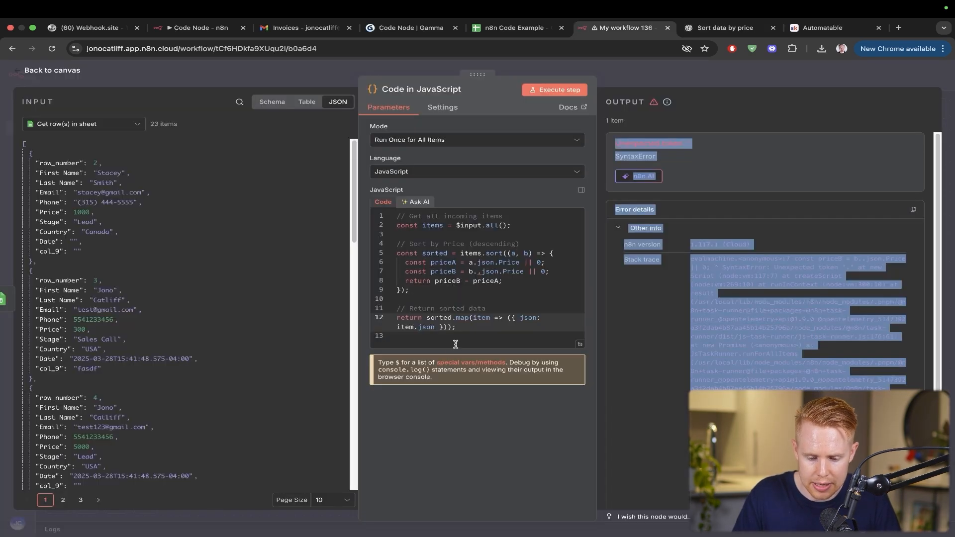
left_click(728, 27)
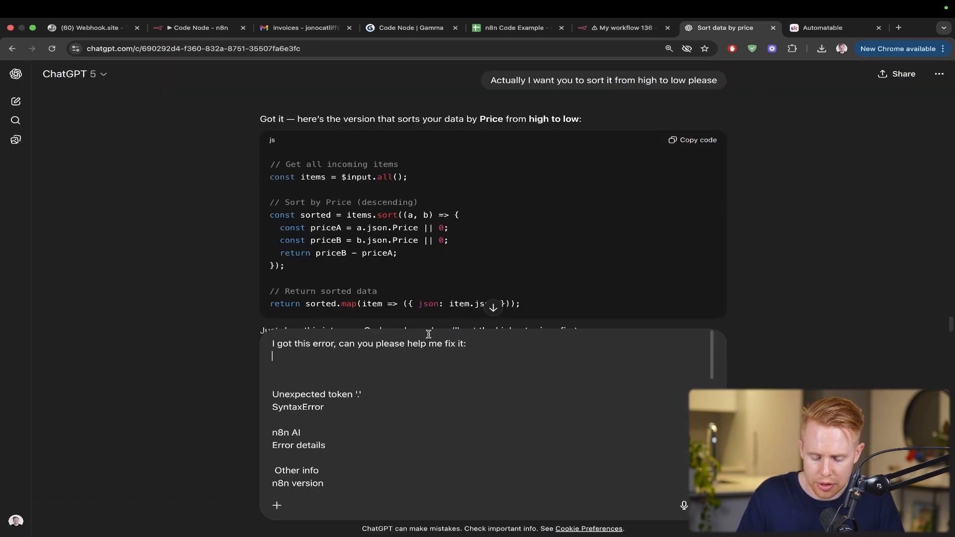
type("Working co")
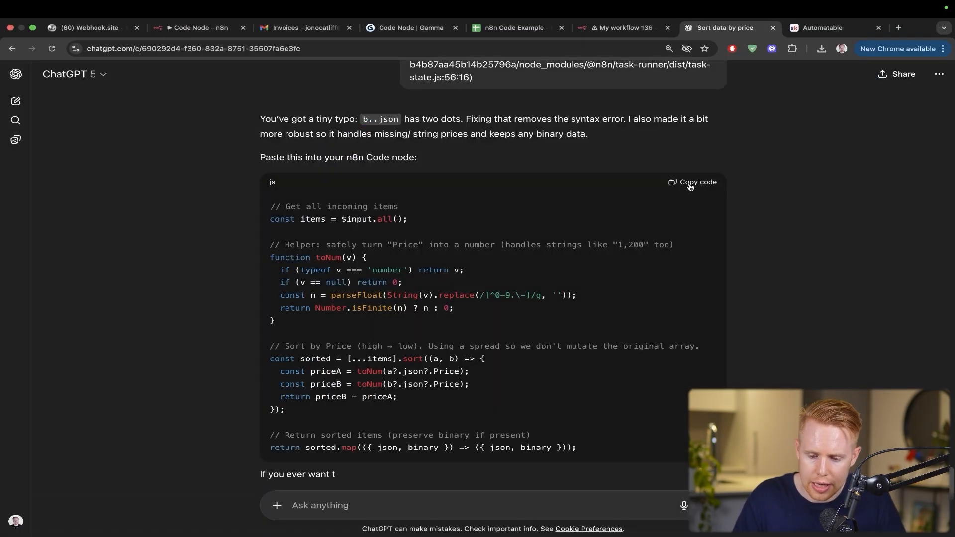
- Copy ChatGPT's corrected sort script and bring it to the n8n Code node
left_click(692, 183)
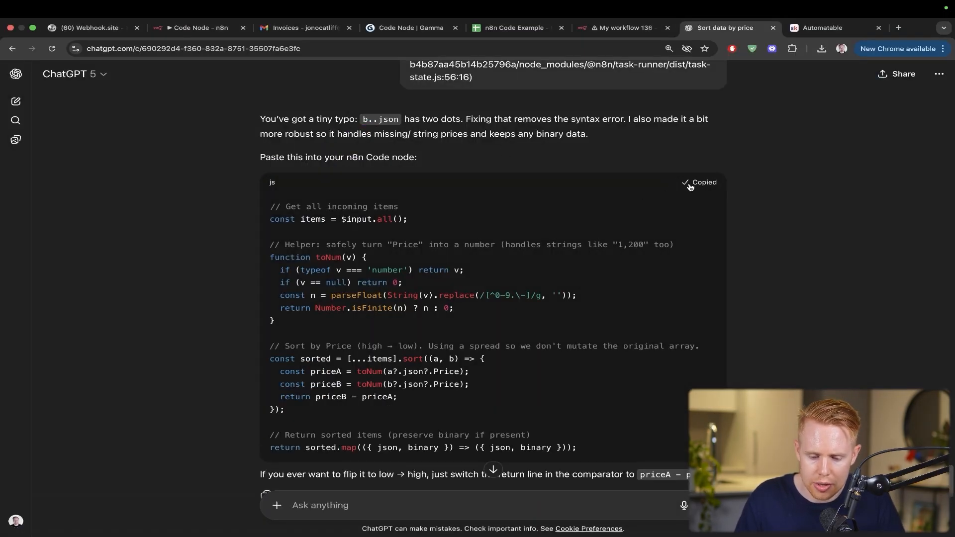
left_click(622, 27)
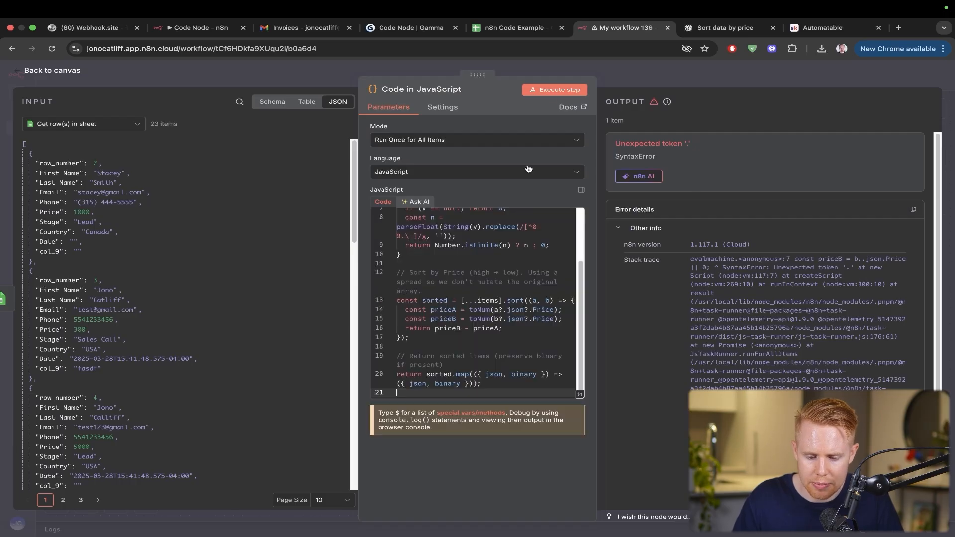
- Execute the corrected Code node, returning 23 items sorted highest price first
left_click(558, 89)
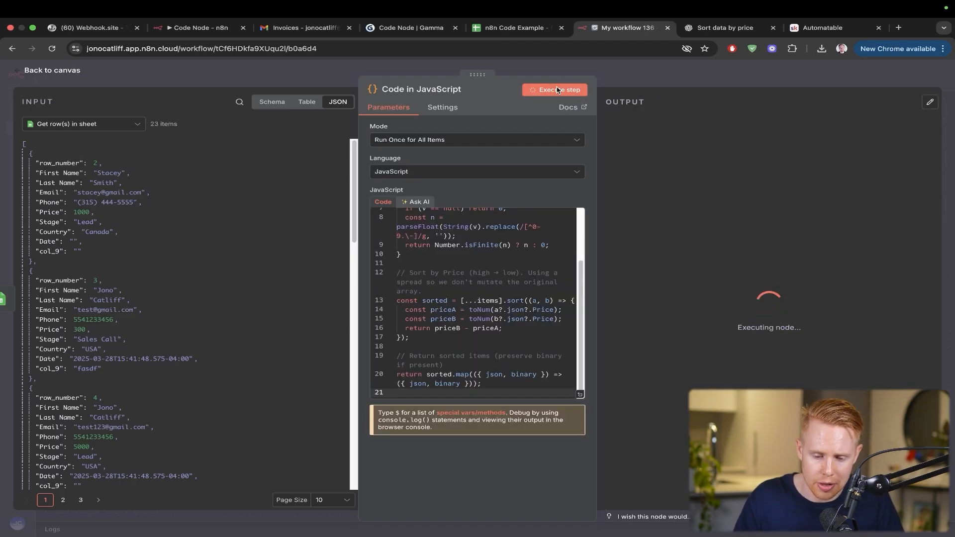
left_click(557, 89)
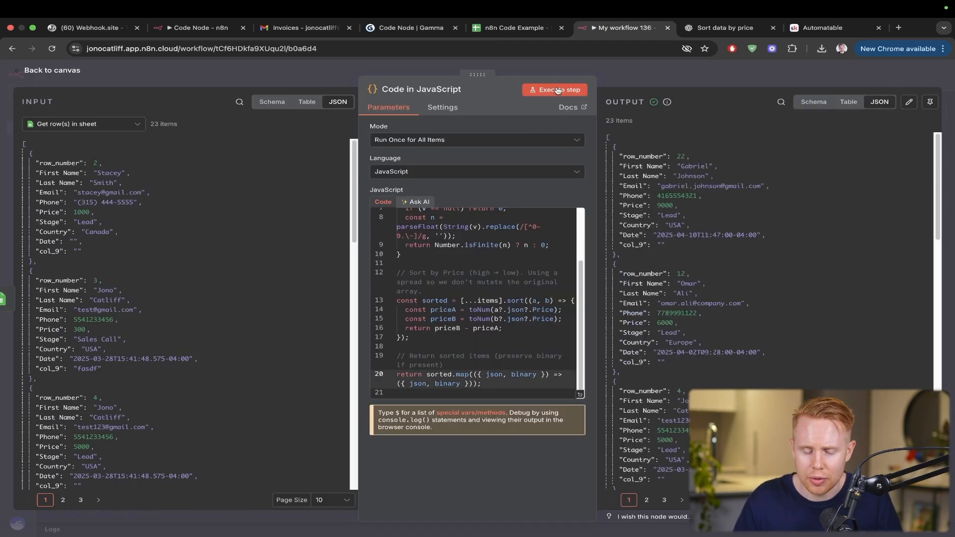
mouse_move(557, 90)
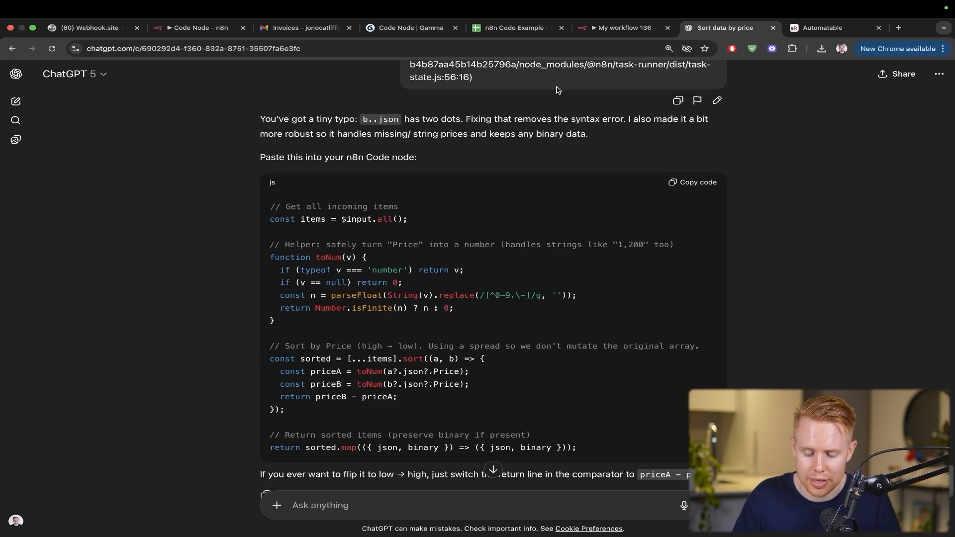
- Show the finished sort workflow, the Code Node Before/After board, then the Automatable Skool page
left_click(619, 28)
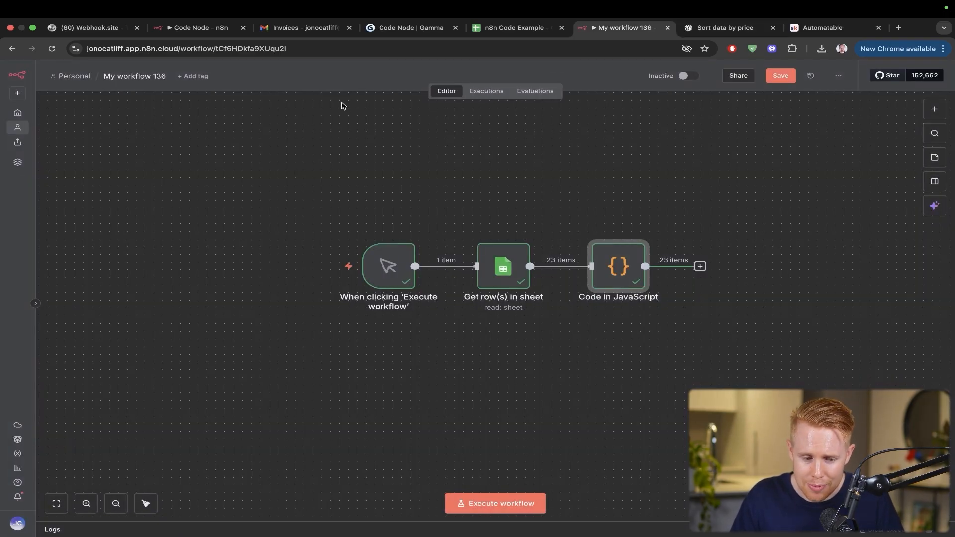
left_click(197, 27)
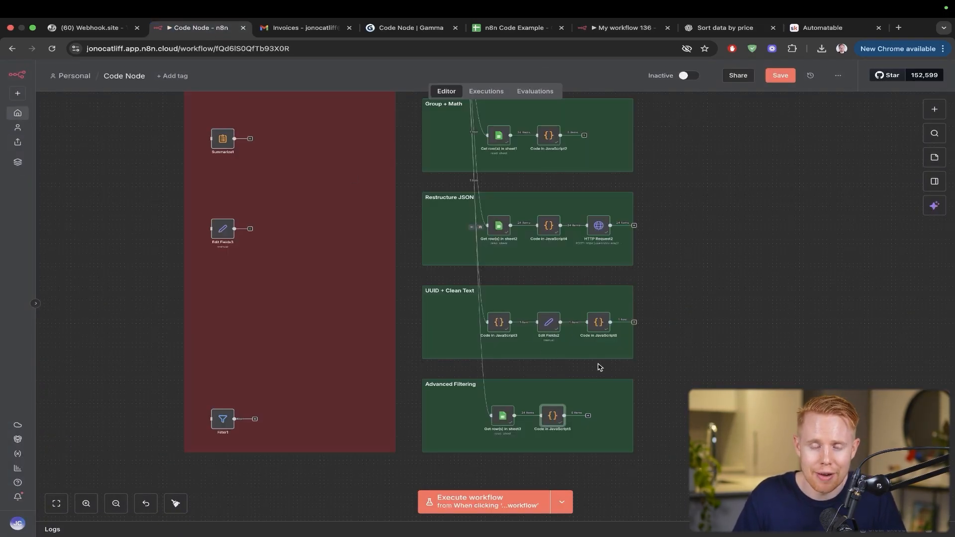
mouse_move(596, 370)
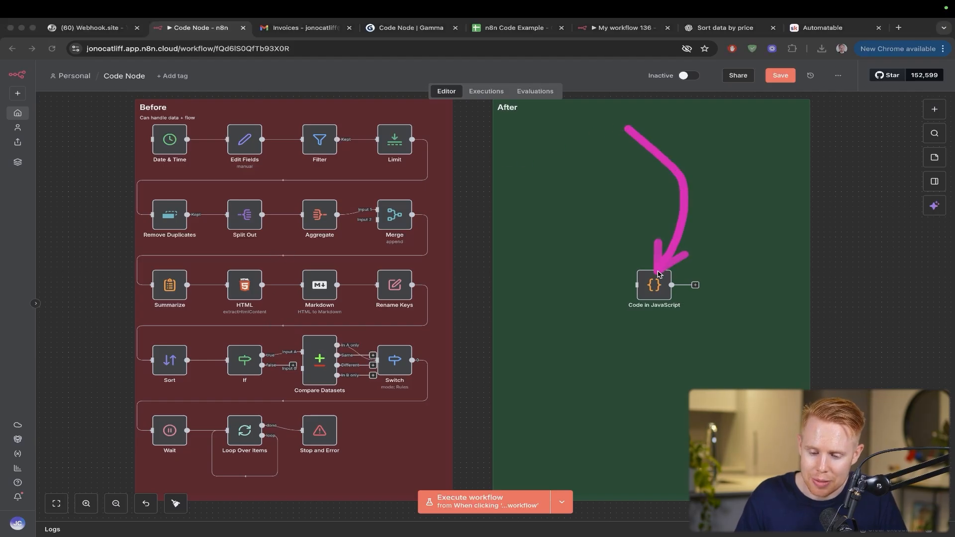
mouse_move(654, 287)
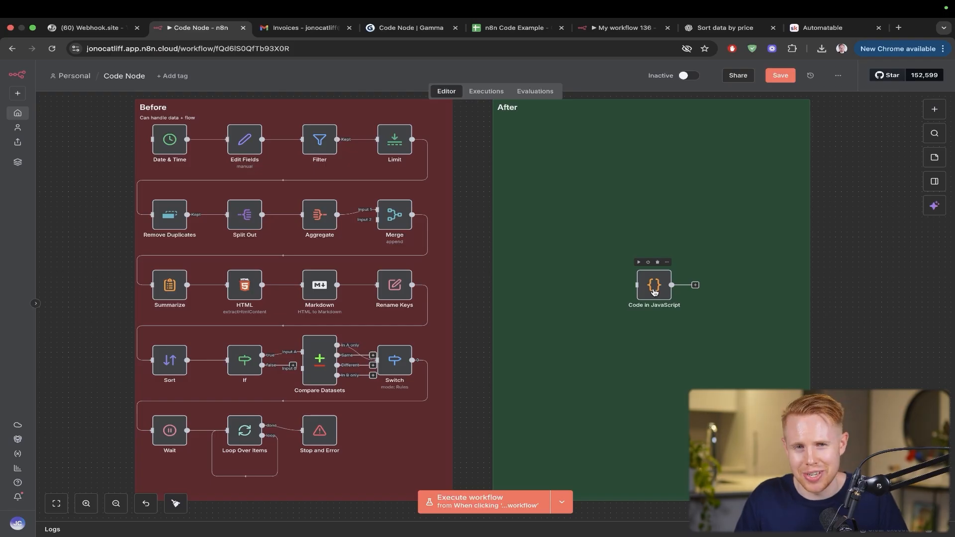
left_click(824, 27)
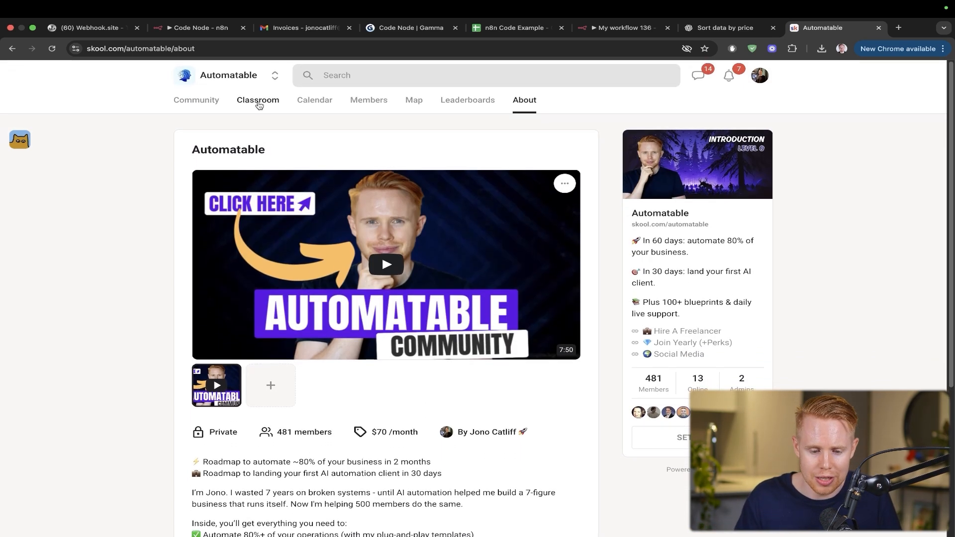
- Enter the Skool classroom, start the Path A: AI Automation Agency Intro lesson and close an opened win post
left_click(258, 100)
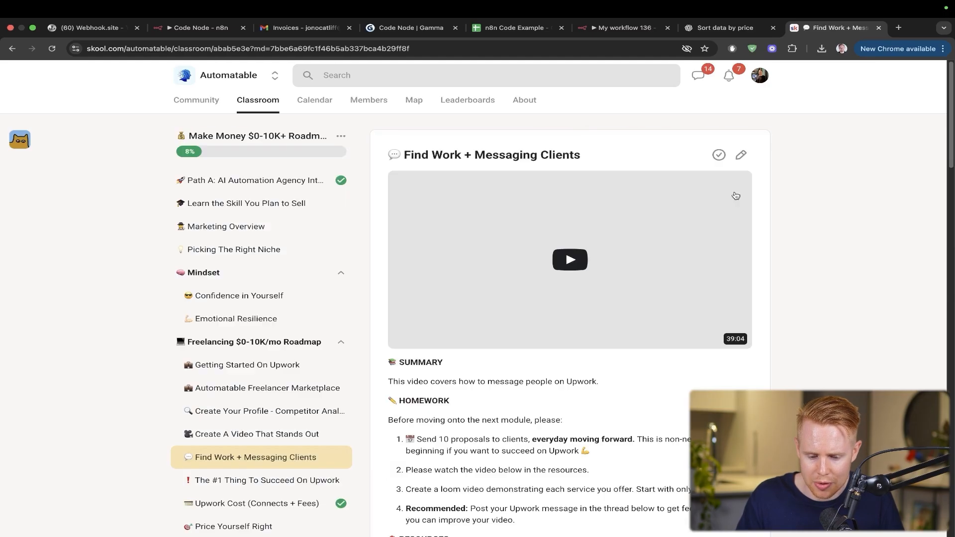
left_click(253, 180)
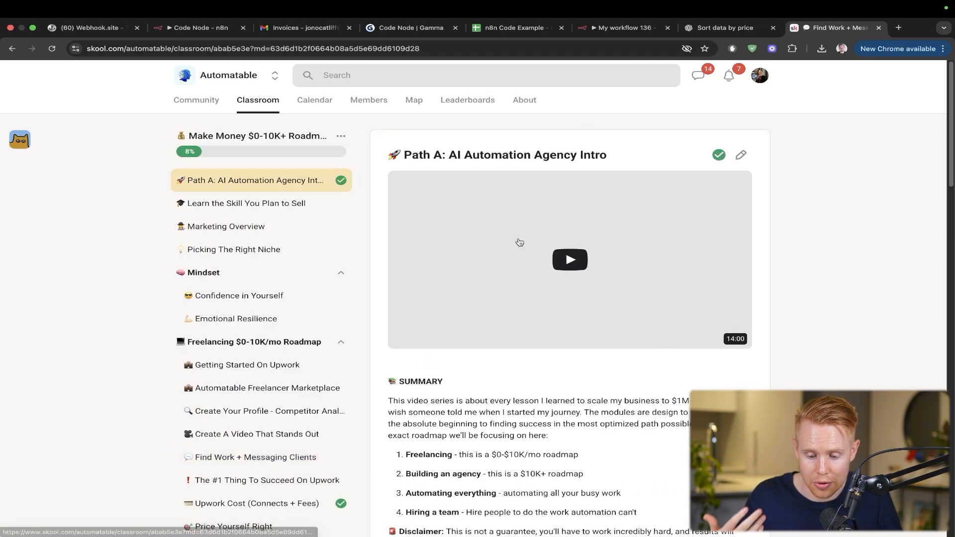
scroll("down", 3)
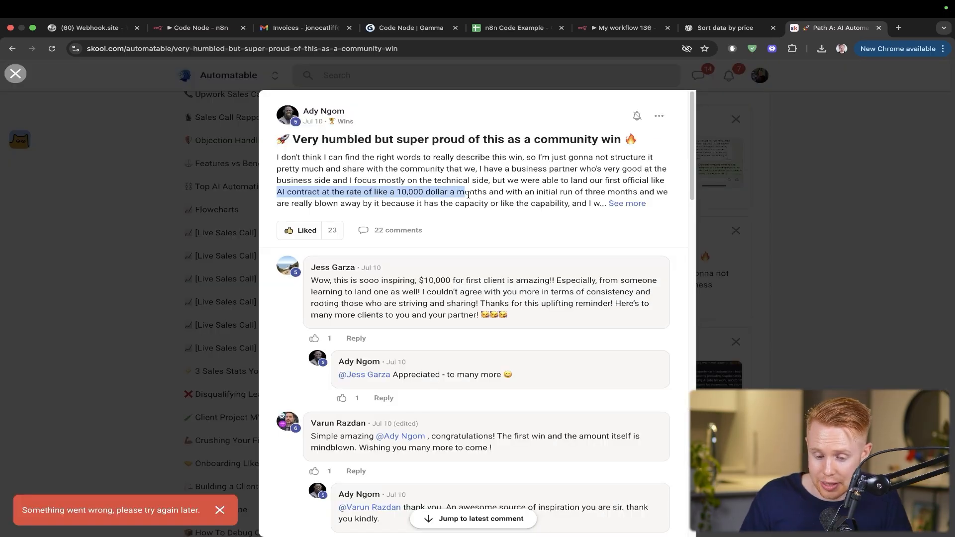
left_click(16, 73)
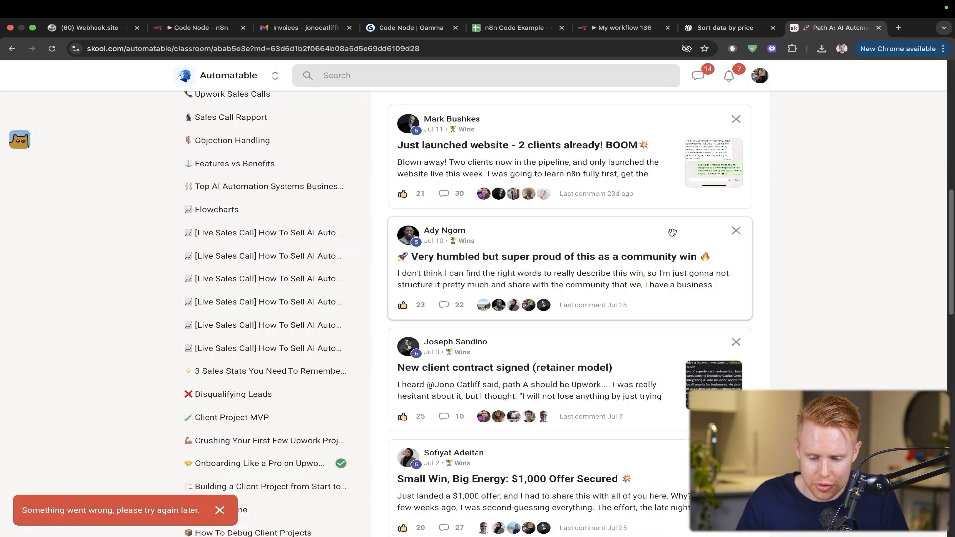
- Scroll down through the members' win posts beneath the lesson
scroll("down", 3)
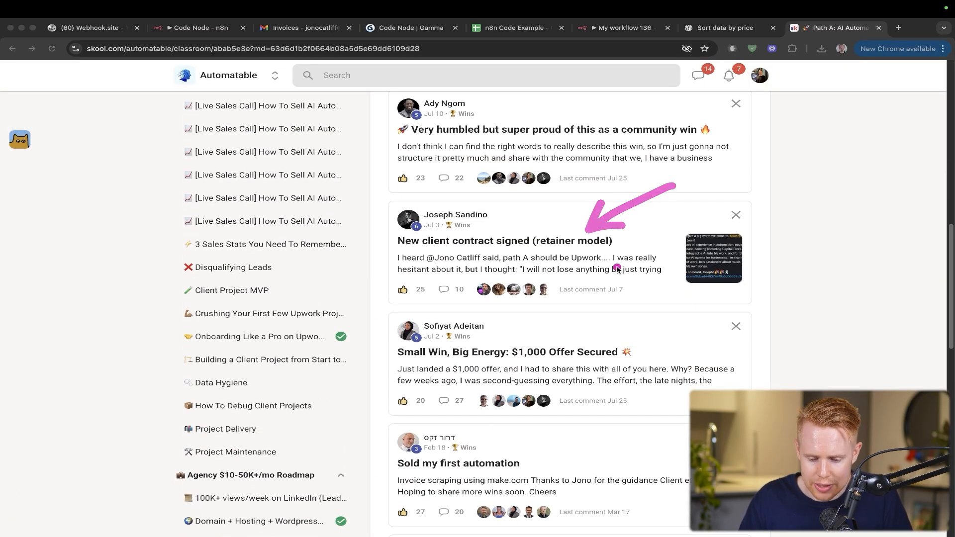
scroll("down", 3)
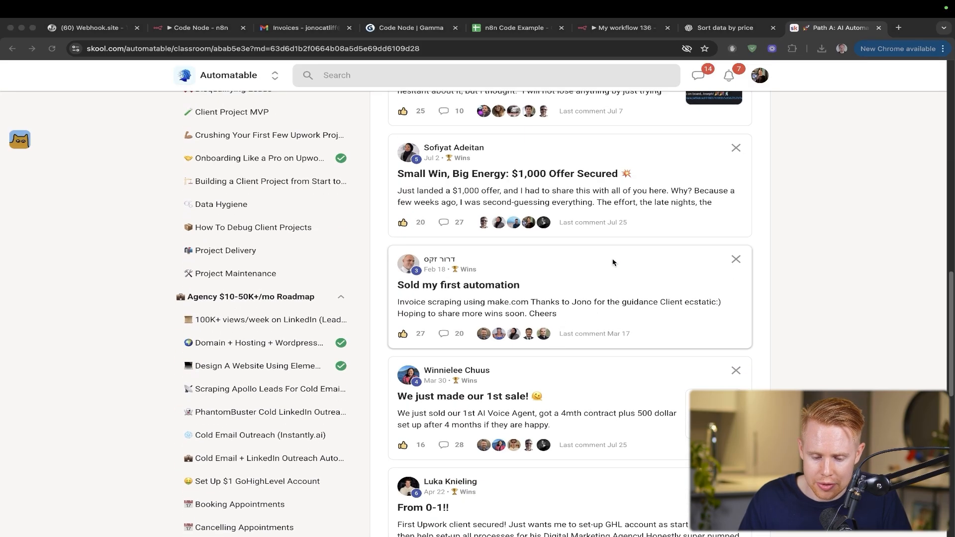
scroll("down", 3)
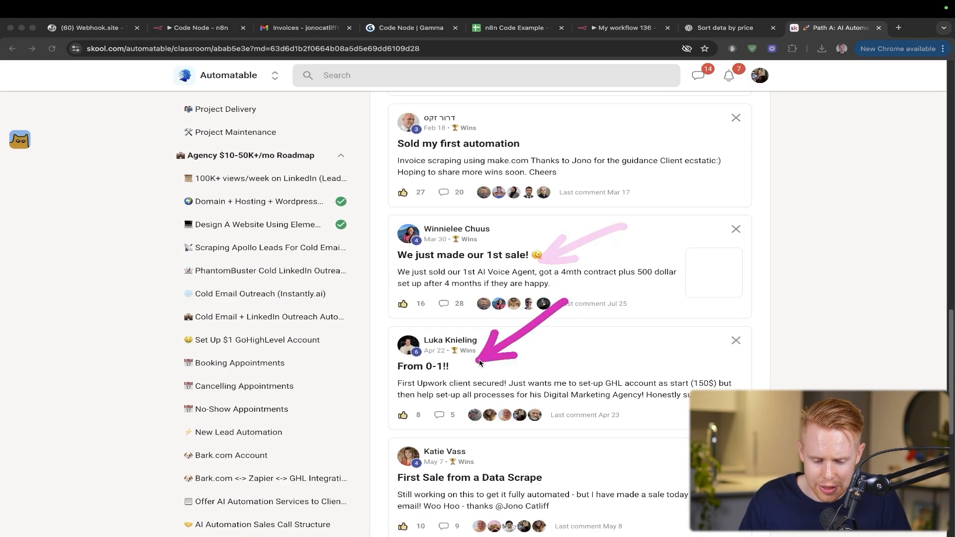
scroll("down", 3)
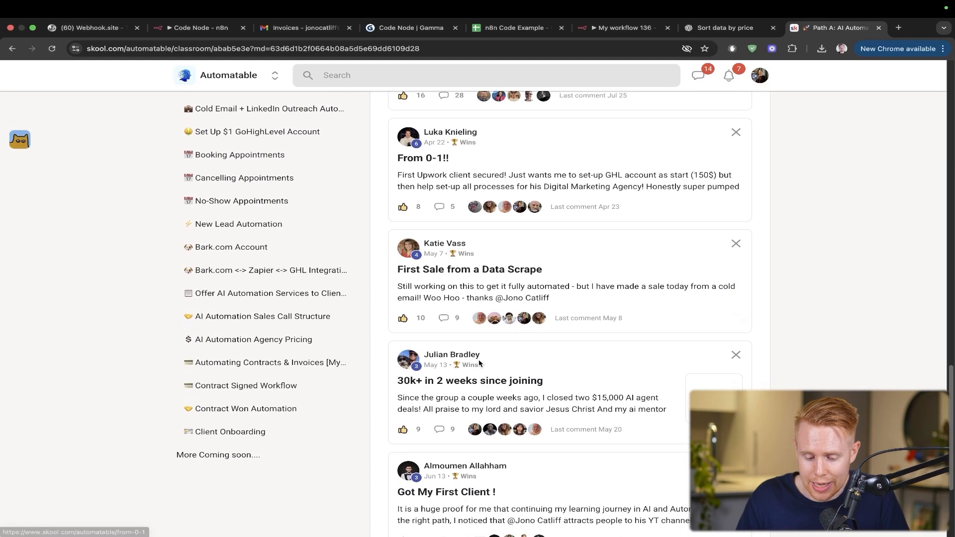